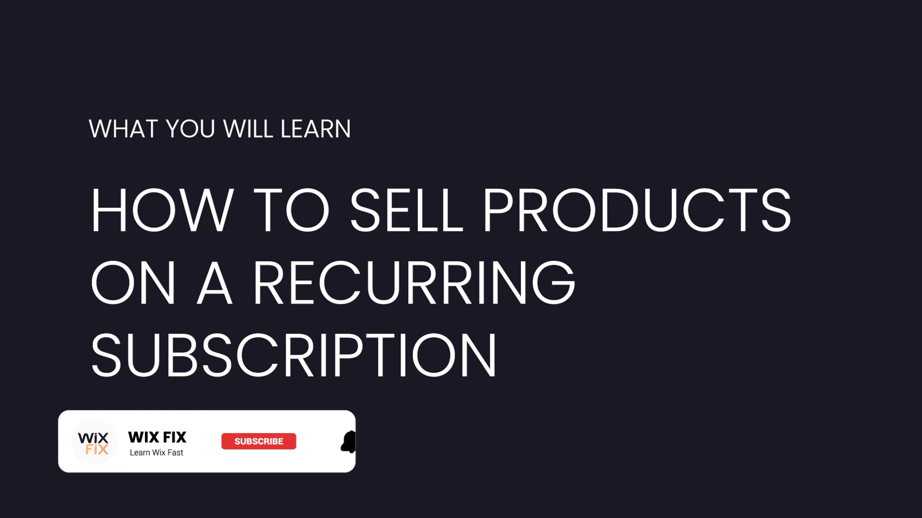
Get the site editor showing the empty TUT PAGE
left_click(258, 441)
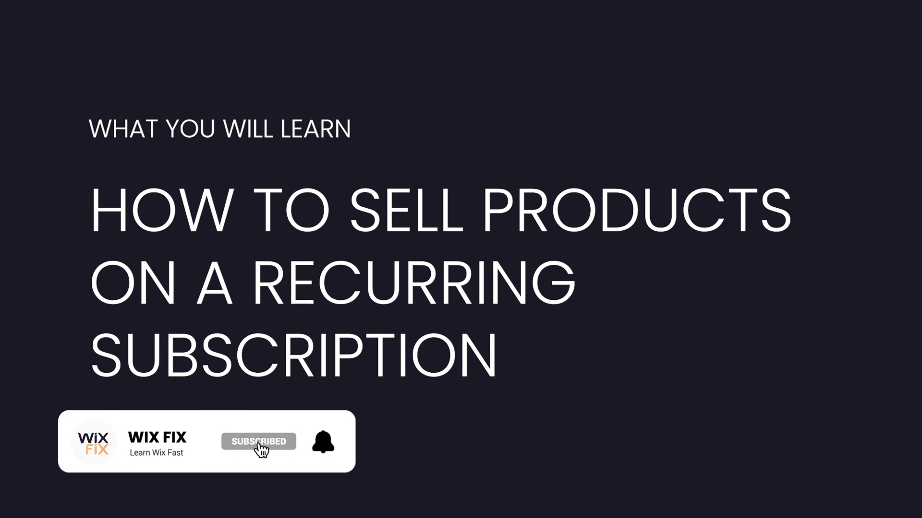
mouse_move(324, 450)
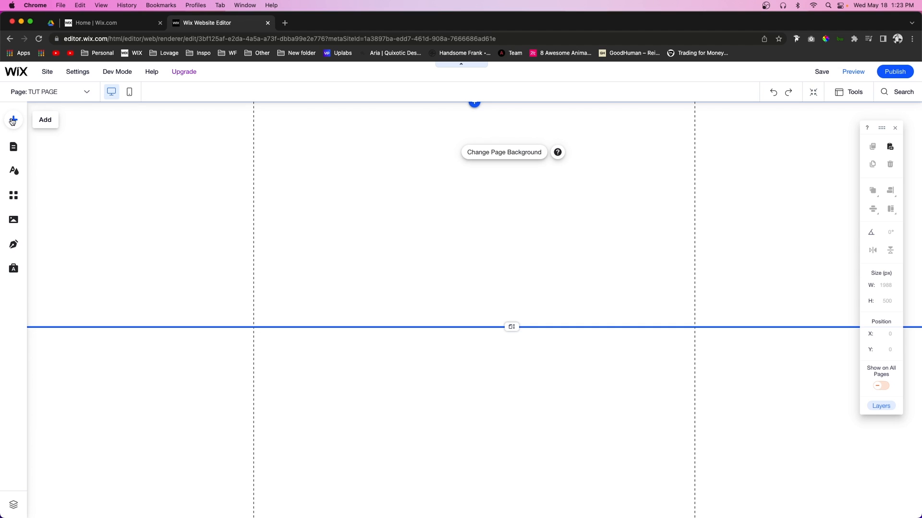
Add an online store from the Add panel, creating a Shop page with a cart
left_click(12, 120)
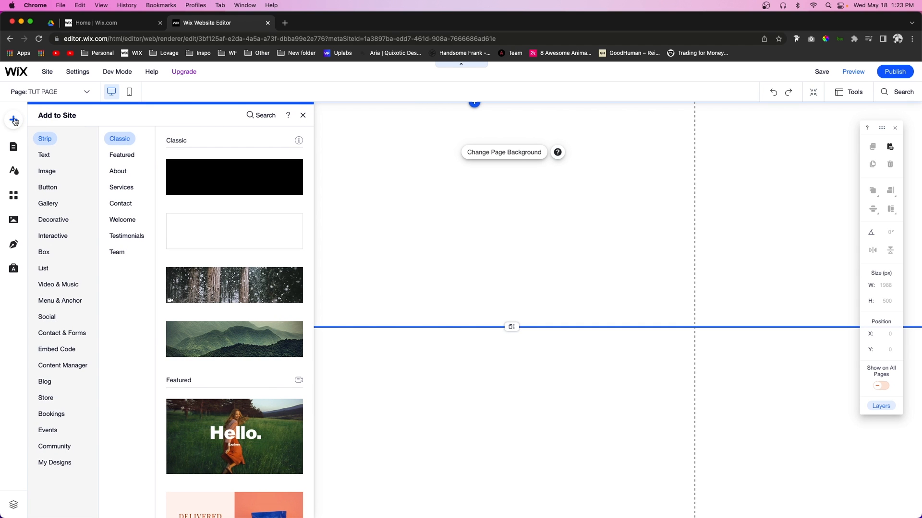
left_click(45, 397)
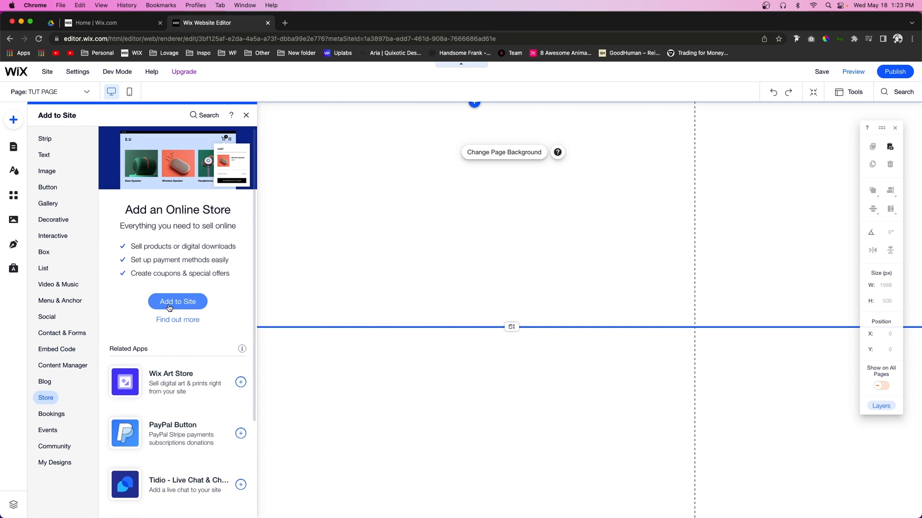
left_click(176, 301)
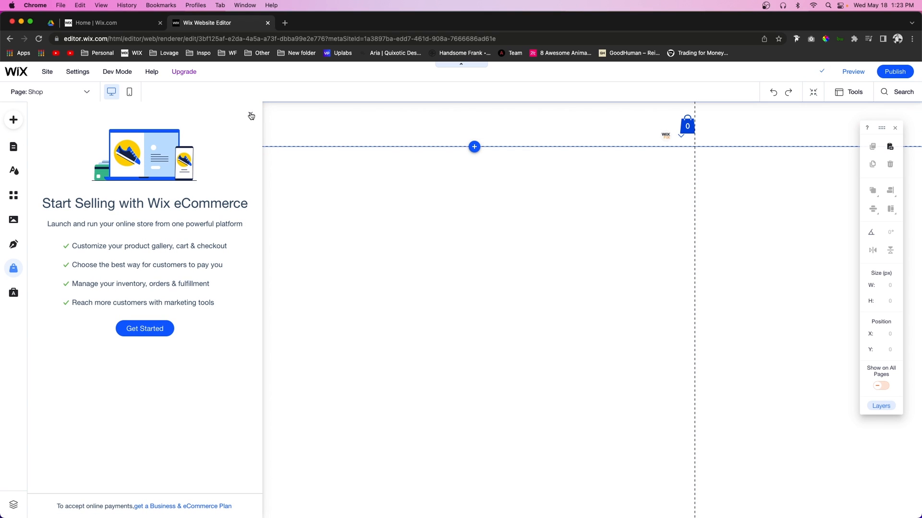
Switch the page selector to the store's Product Page showing the black shoe
left_click(50, 92)
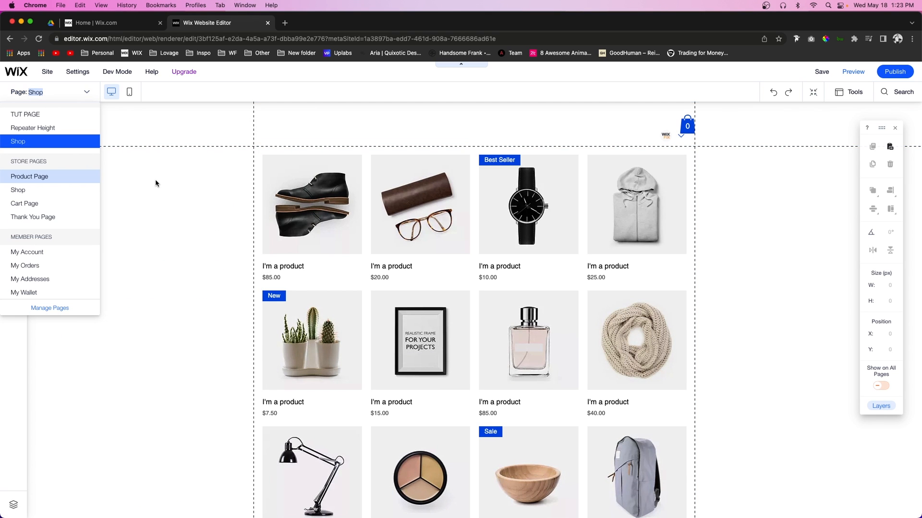
mouse_move(33, 217)
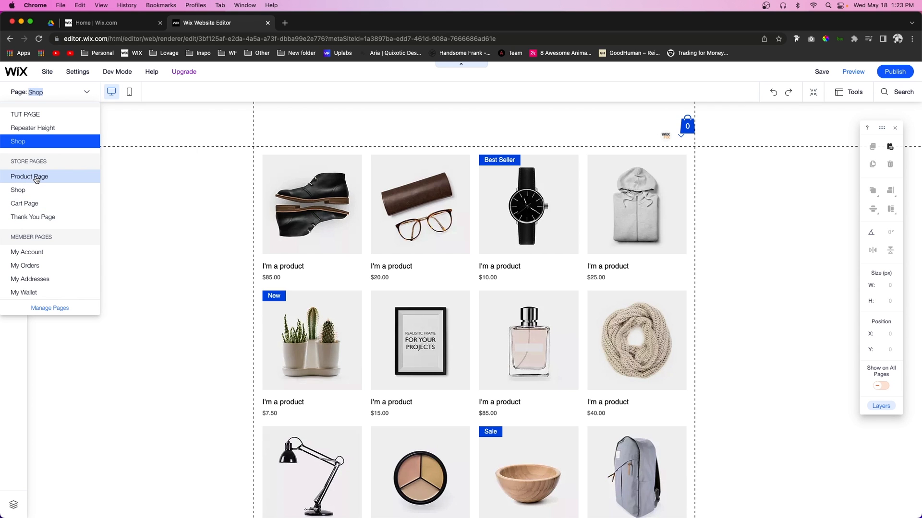
left_click(29, 177)
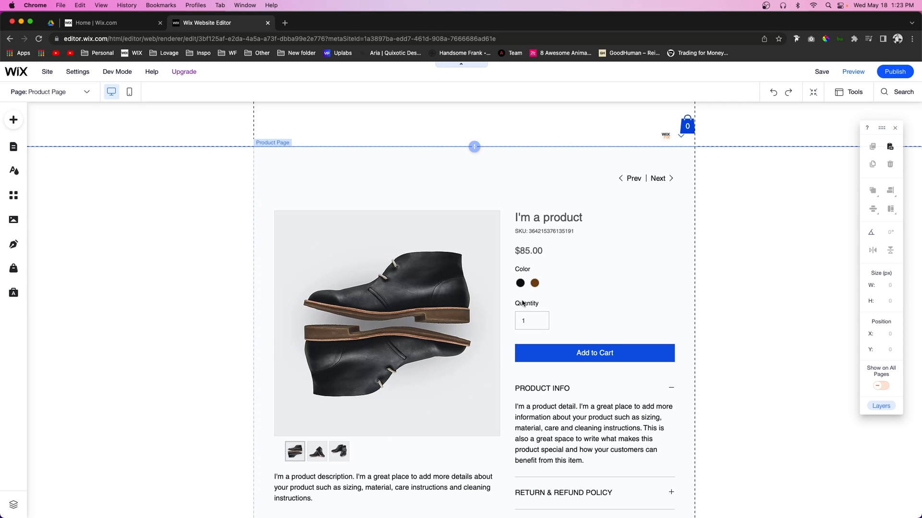
left_click(50, 92)
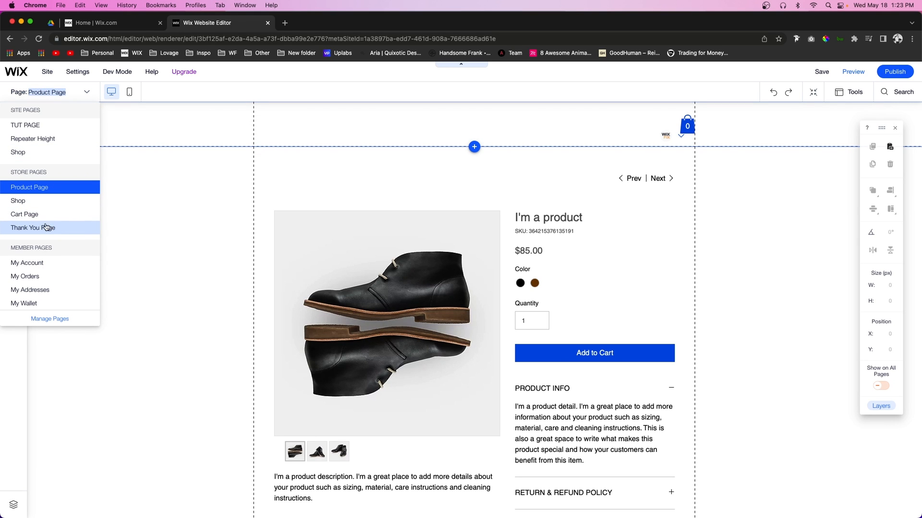
mouse_move(27, 263)
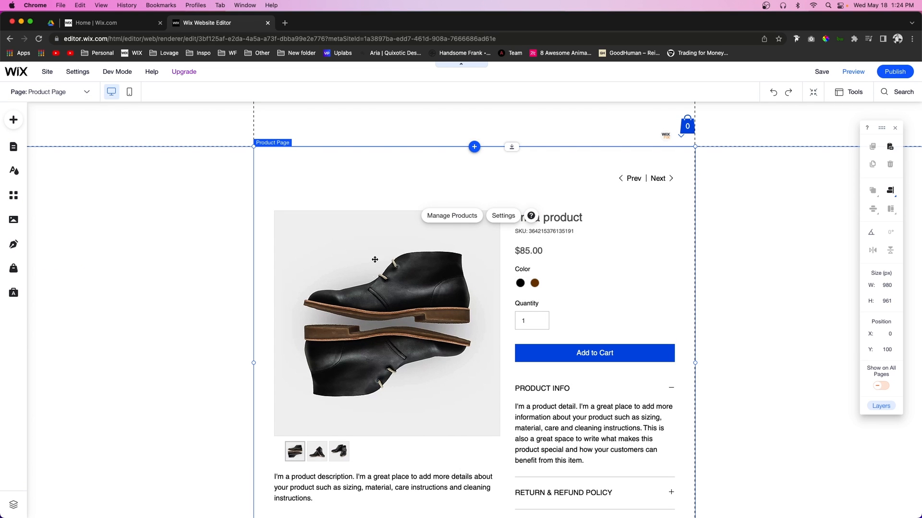
mouse_move(423, 269)
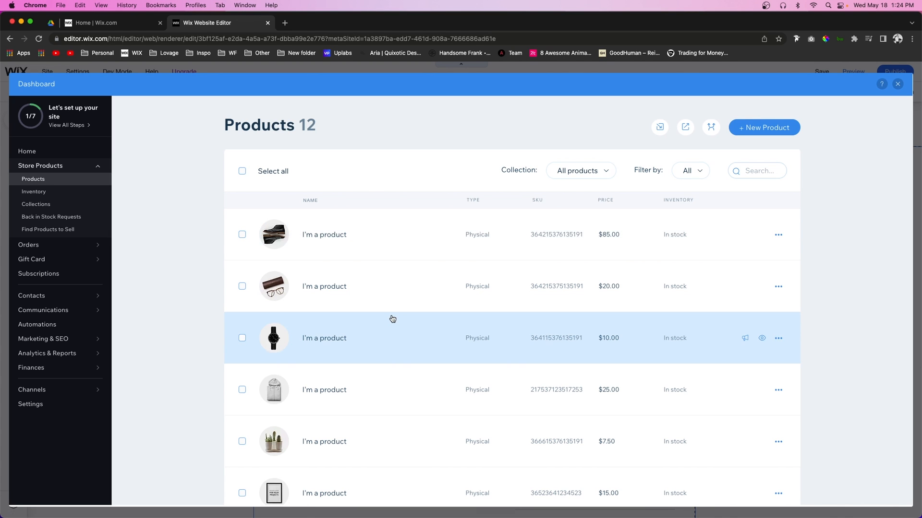
mouse_move(389, 234)
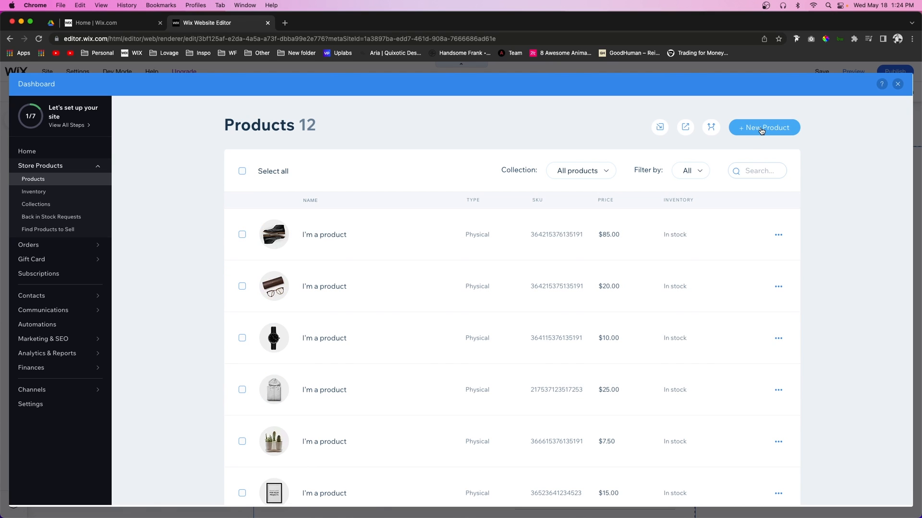
mouse_move(380, 243)
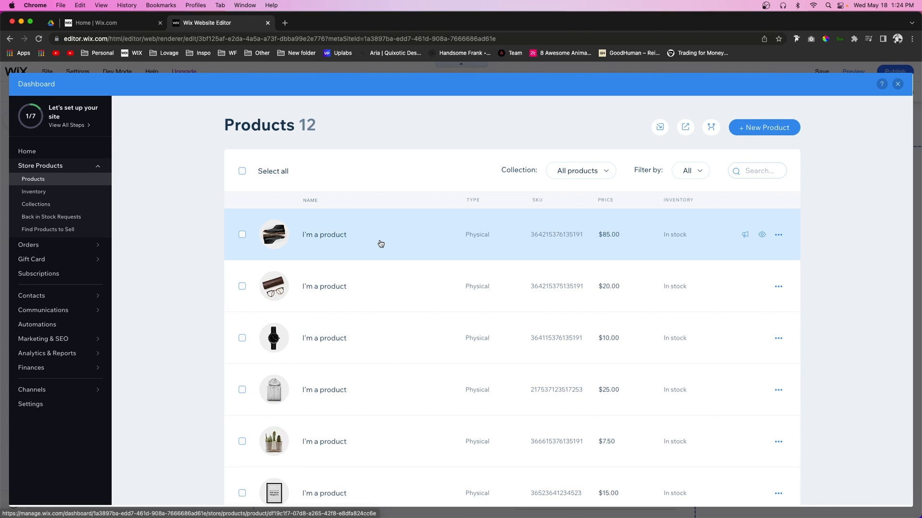
mouse_move(410, 242)
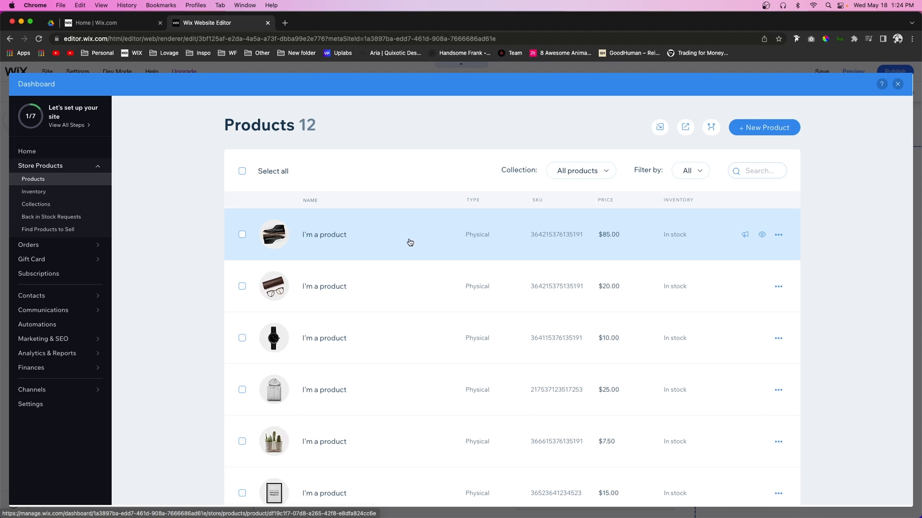
mouse_move(389, 242)
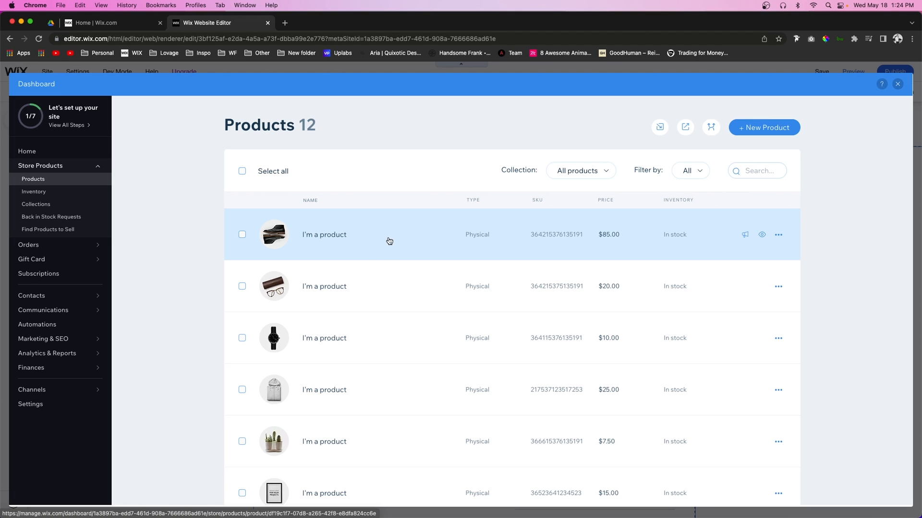
Open the $85 shoe product for editing and reach its Subscriptions section
left_click(324, 235)
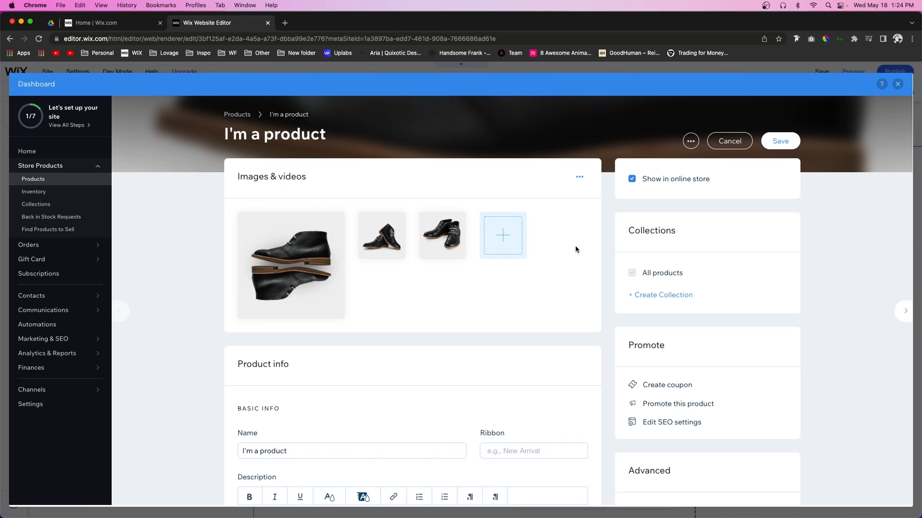
scroll("down", 3)
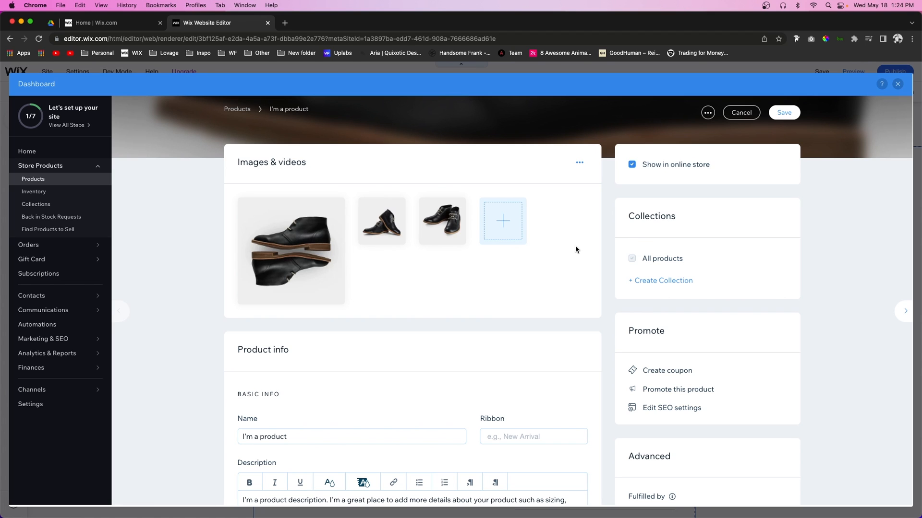
mouse_move(601, 247)
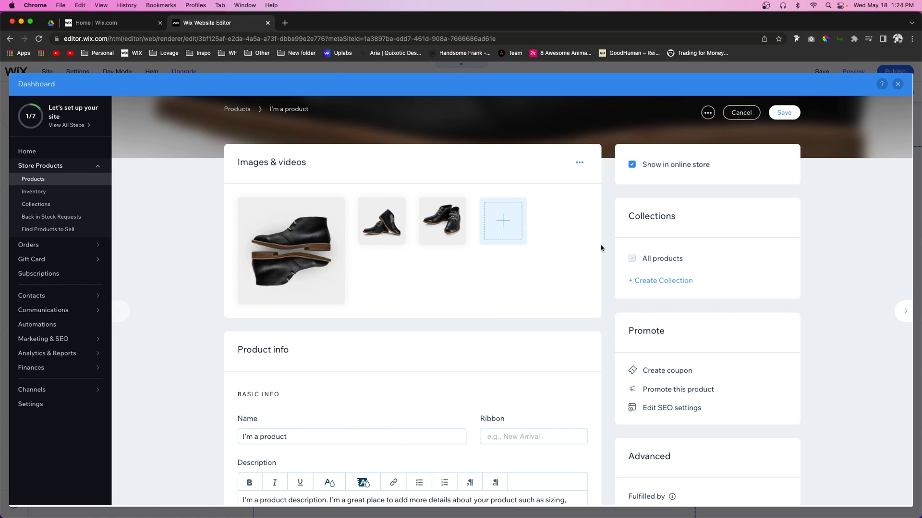
scroll("down", 3)
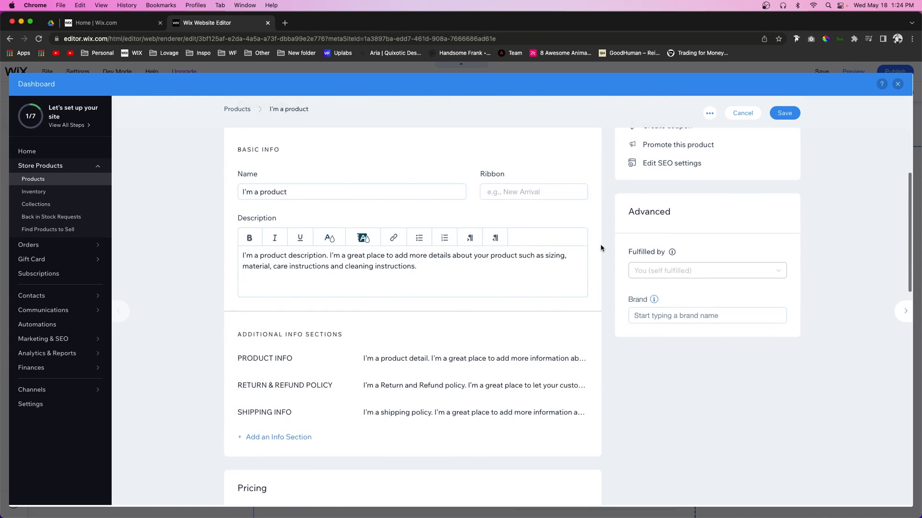
scroll("down", 3)
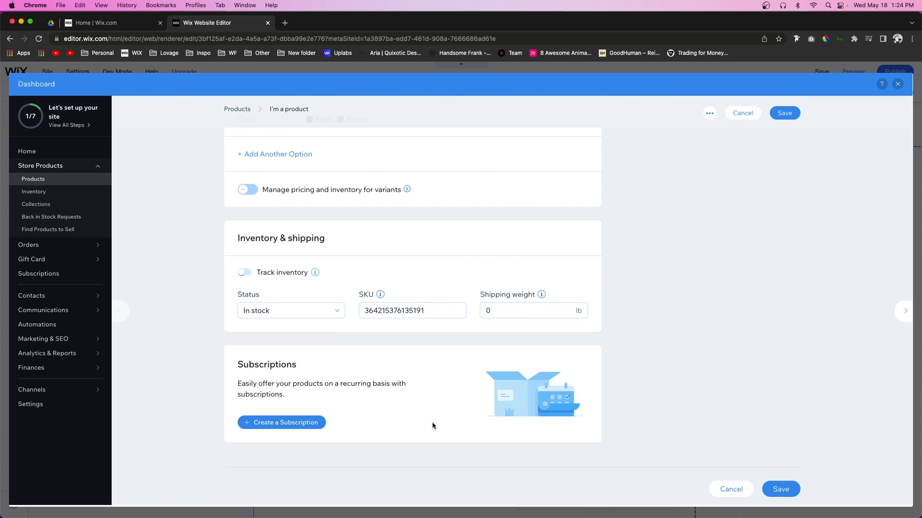
mouse_move(290, 413)
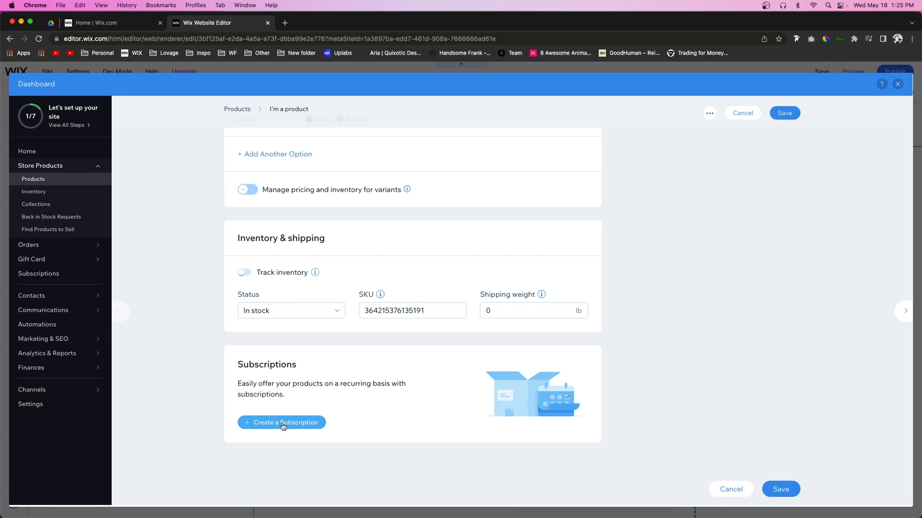
Create a subscription named 'New Month, New Shoes' with tagline 'Subscribe and Save 15%'
left_click(281, 423)
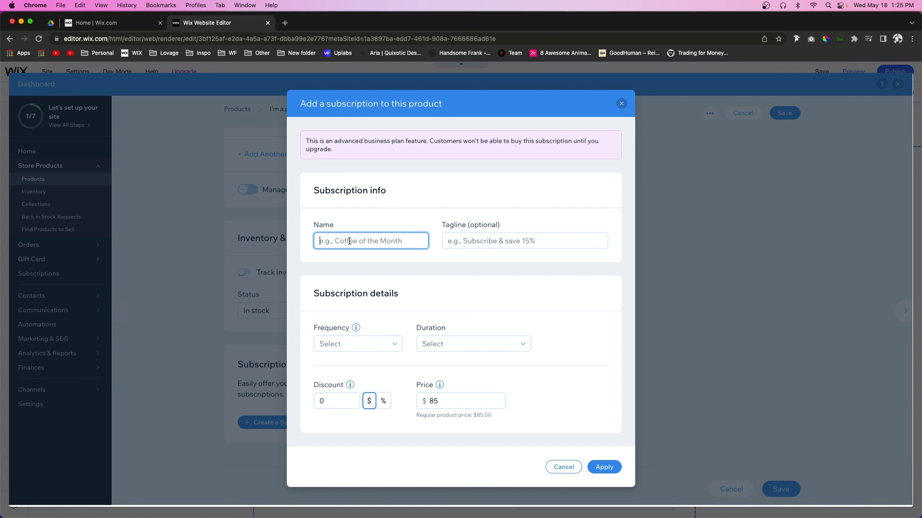
type("New Month, New")
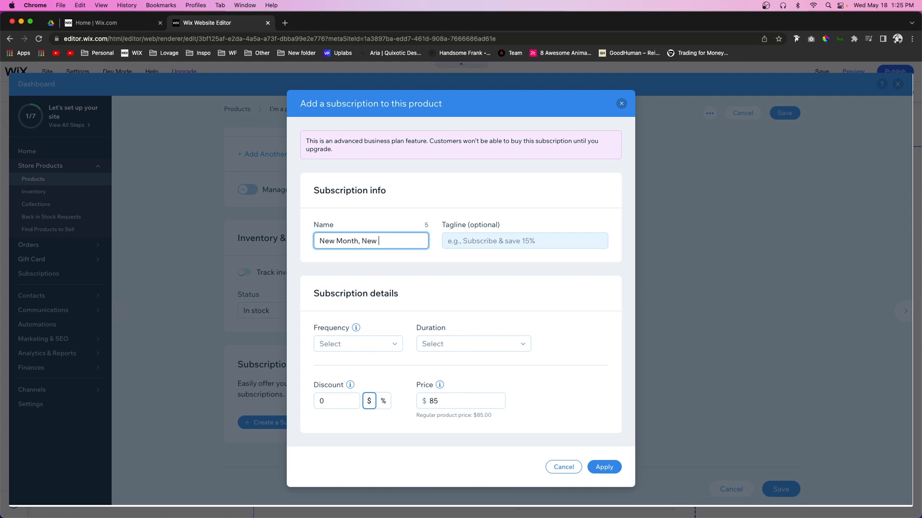
type("S")
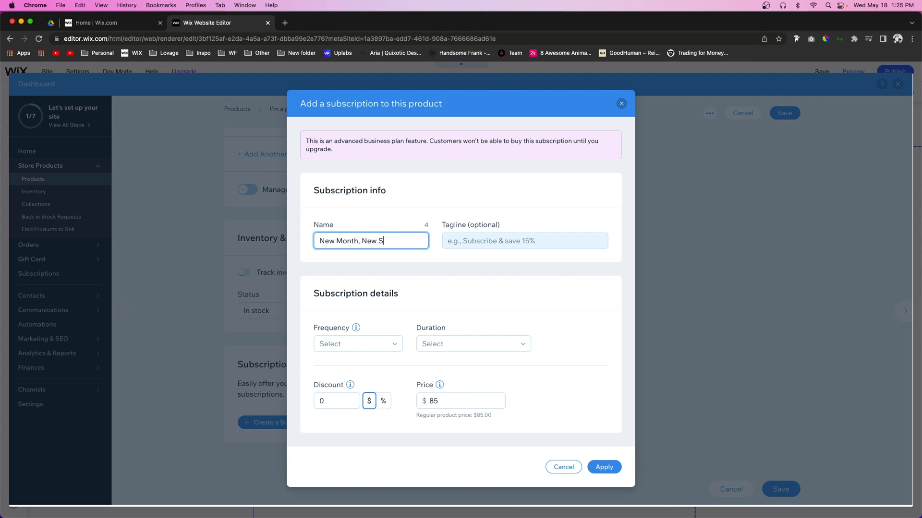
type("hoes")
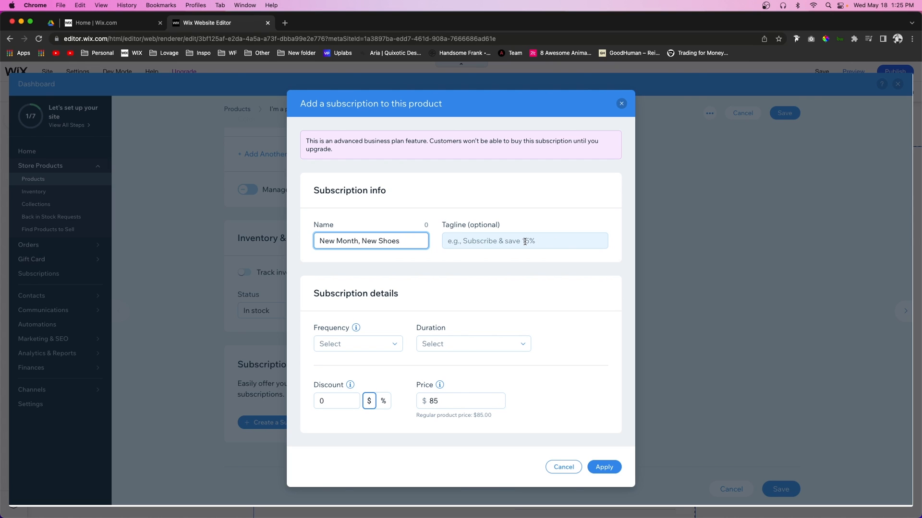
type("Subscribe and")
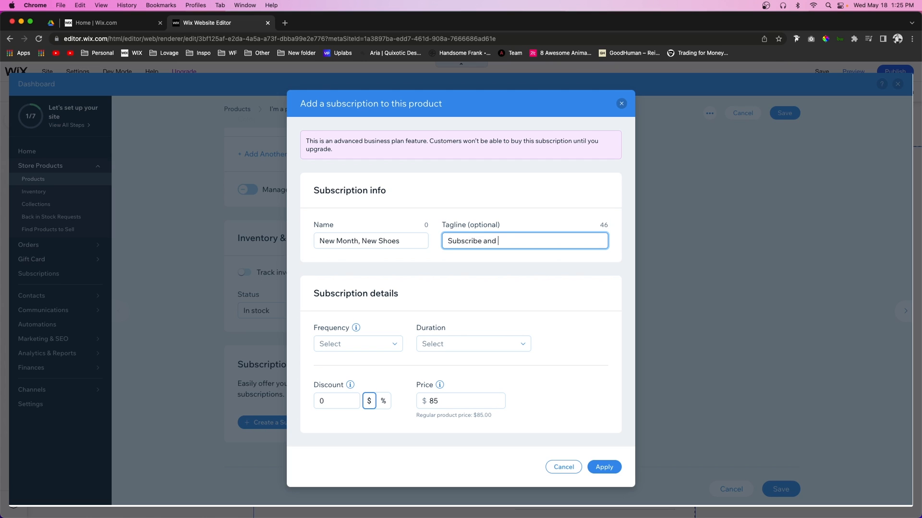
type("Save 15%")
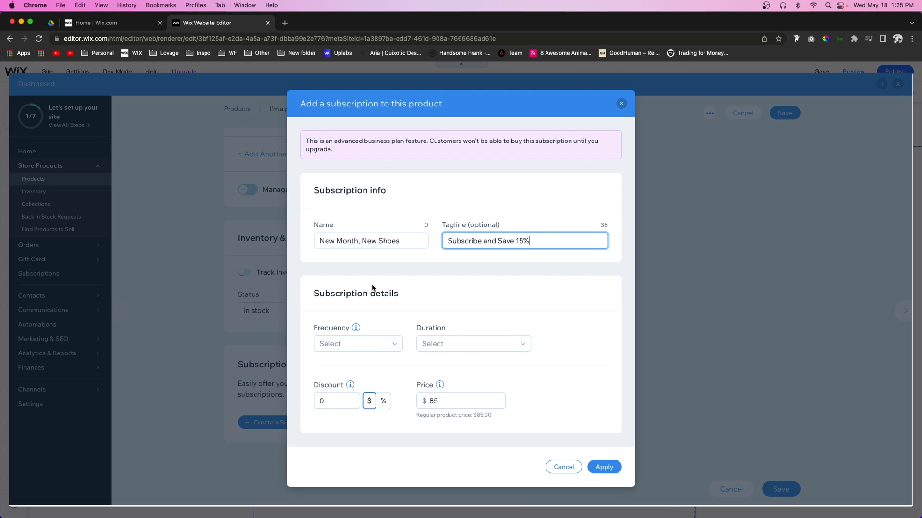
mouse_move(353, 347)
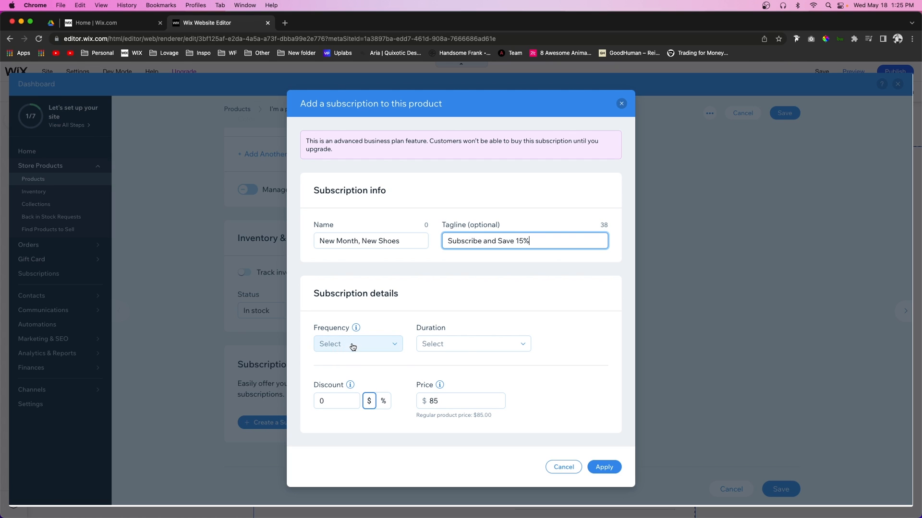
Set the subscription to bill monthly and auto-renew until canceled
left_click(357, 343)
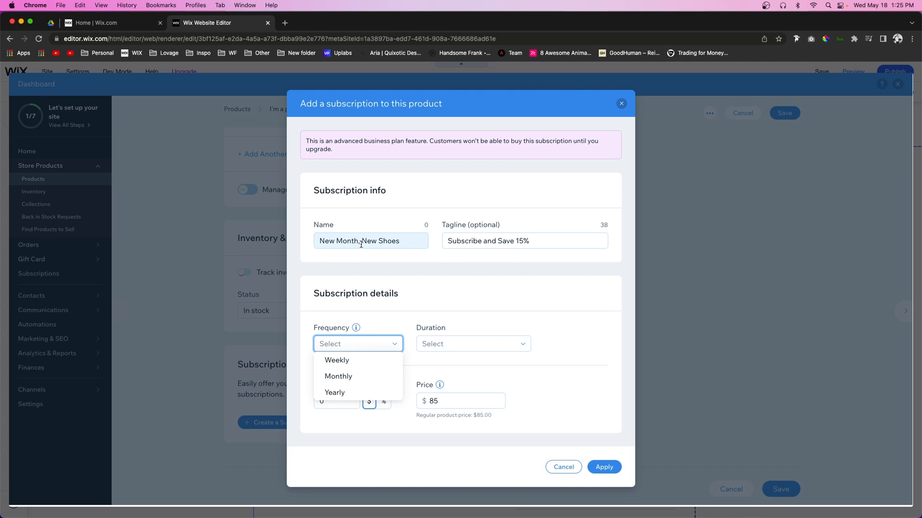
mouse_move(336, 376)
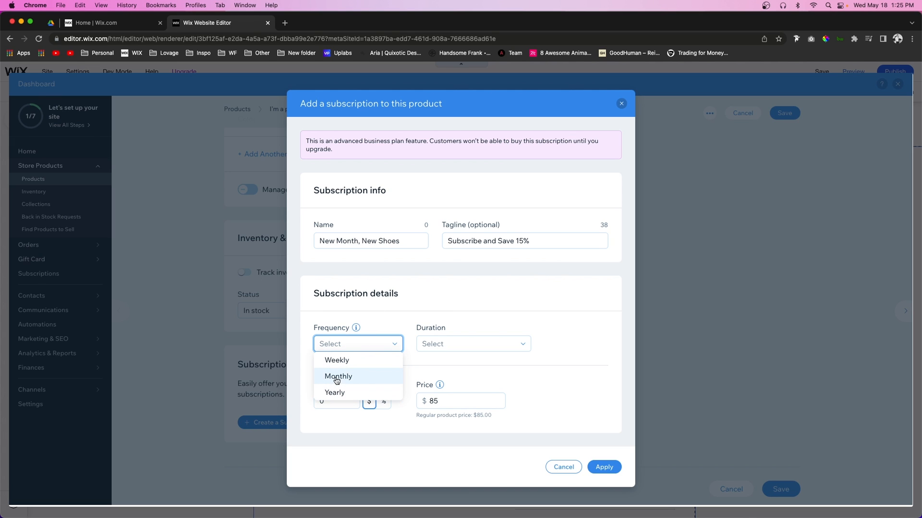
left_click(339, 376)
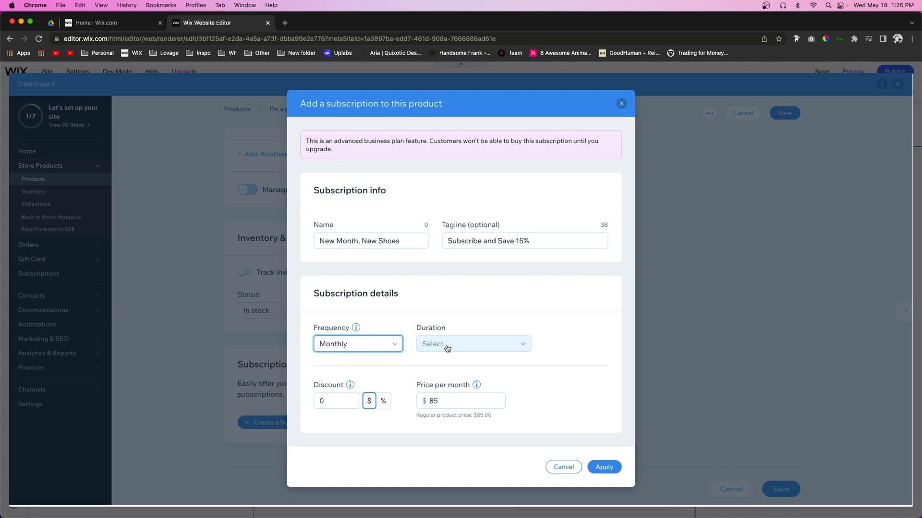
left_click(472, 344)
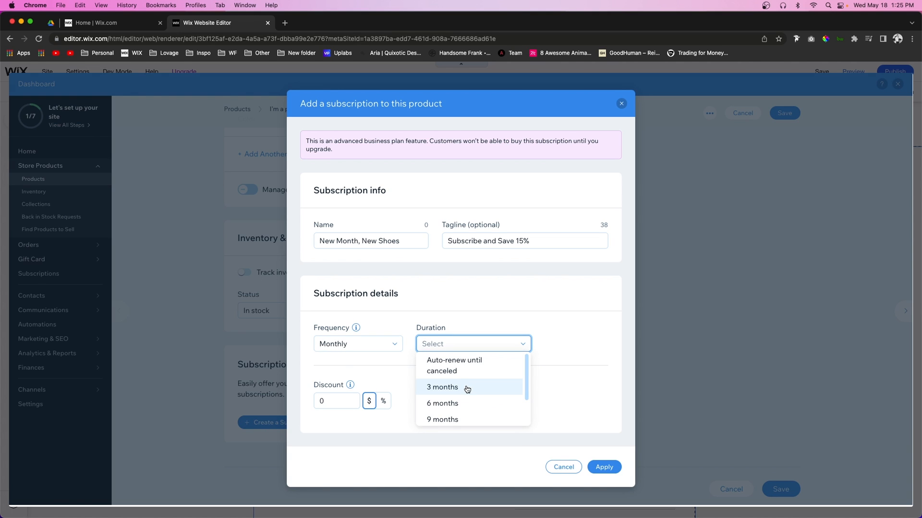
mouse_move(454, 365)
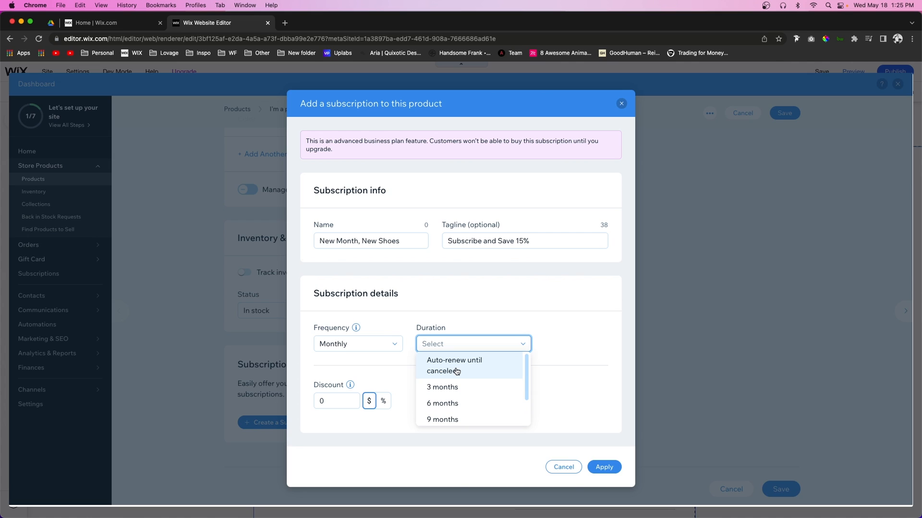
left_click(454, 366)
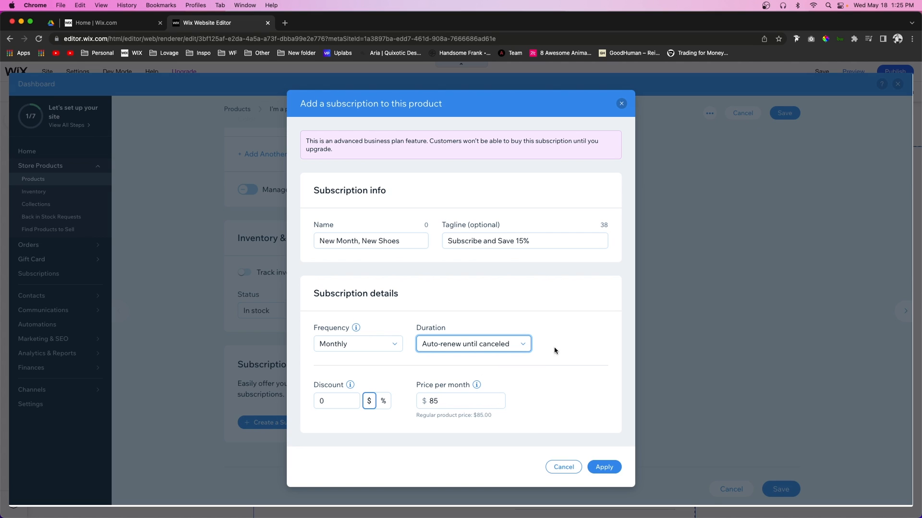
Give the subscription a 15% discount, bringing the price to $72.25 per month
left_click(336, 401)
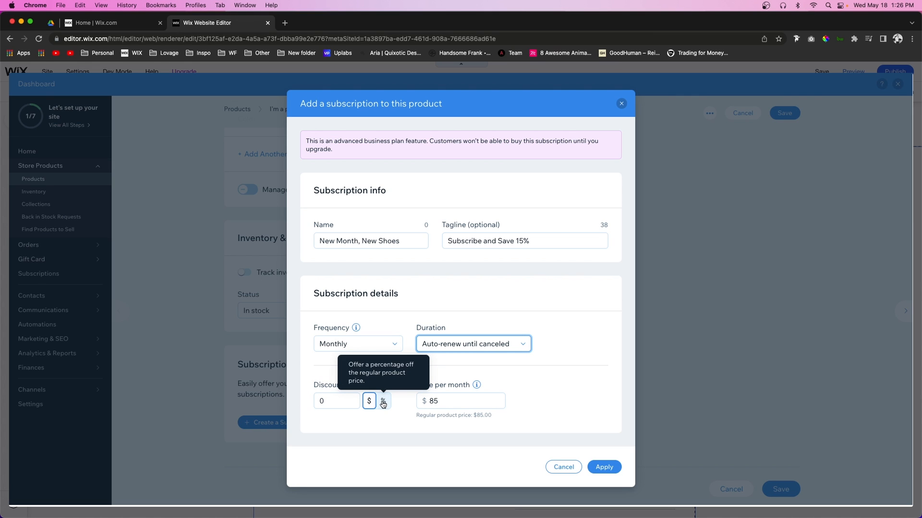
mouse_move(383, 405)
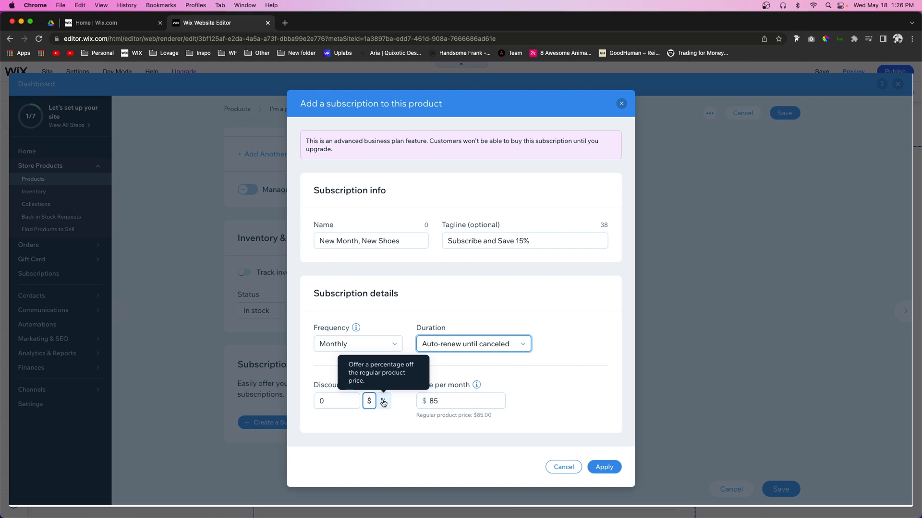
left_click(383, 401)
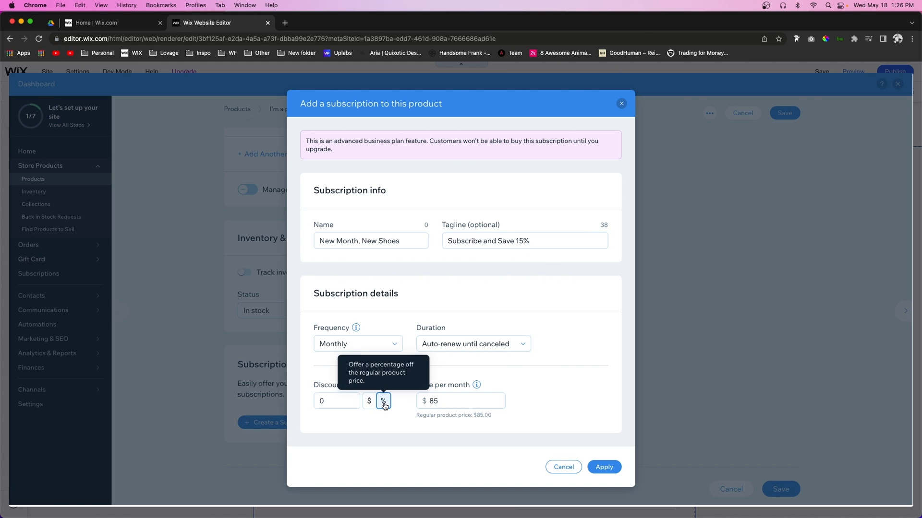
left_click(336, 401)
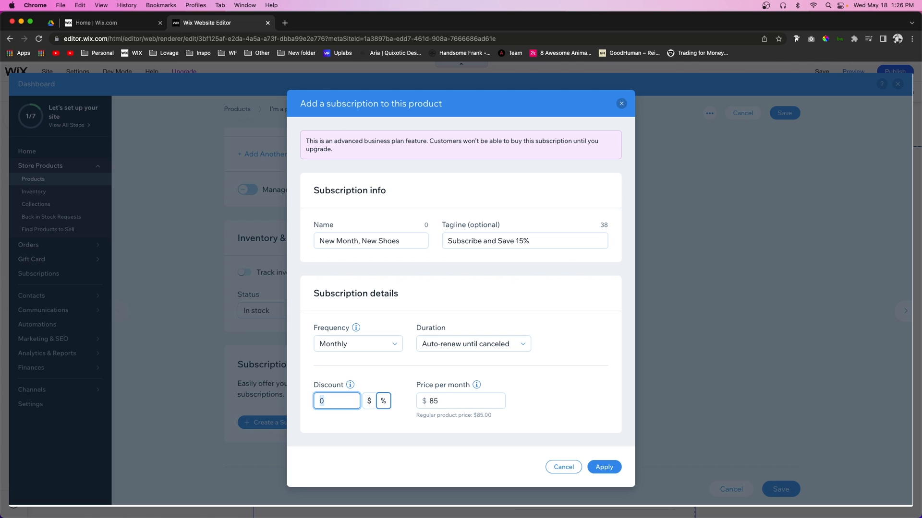
type("15")
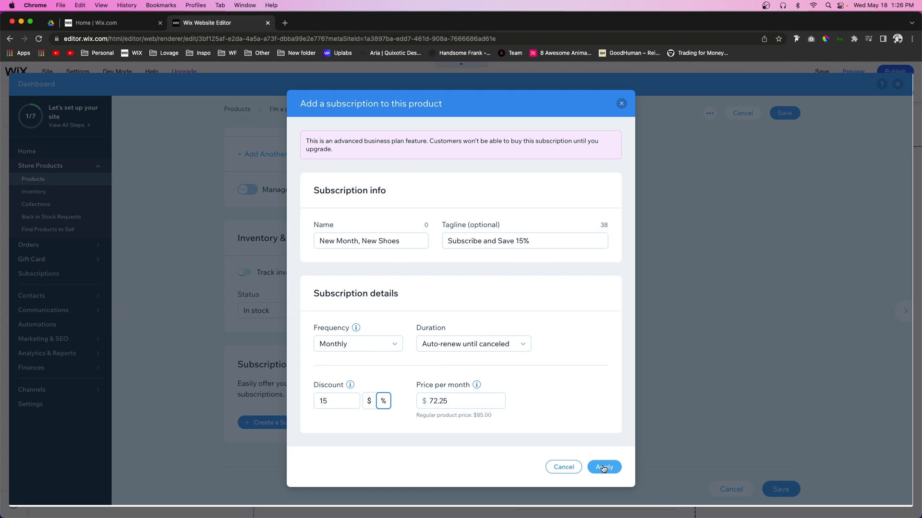
Apply the subscription and offer the product by subscription and for one-time purchase
left_click(604, 468)
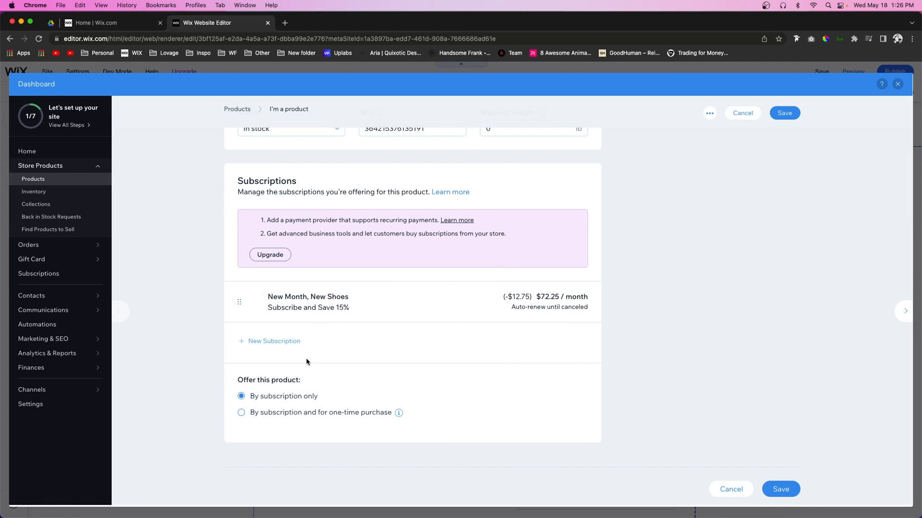
mouse_move(376, 361)
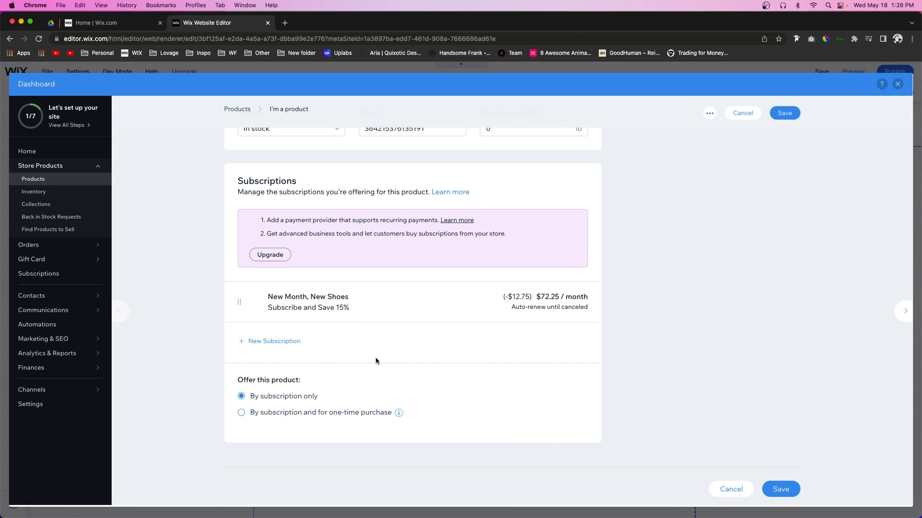
mouse_move(237, 381)
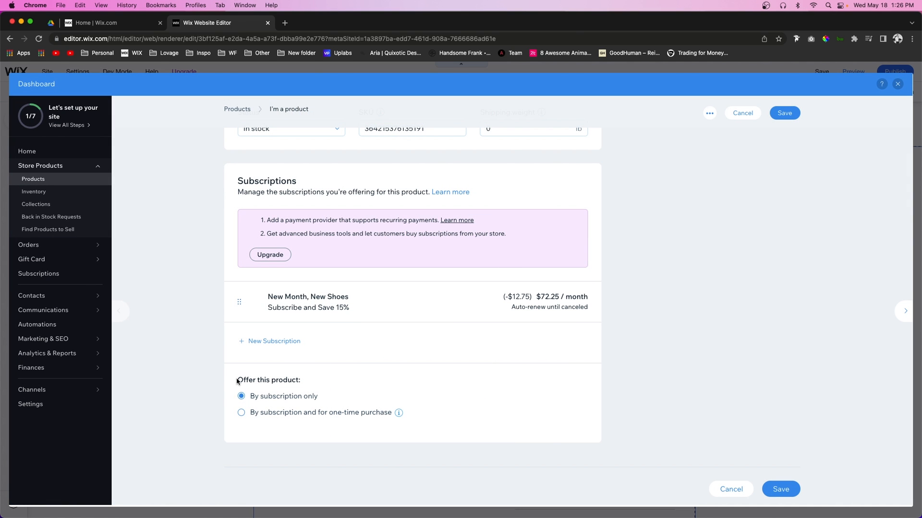
double_click(268, 380)
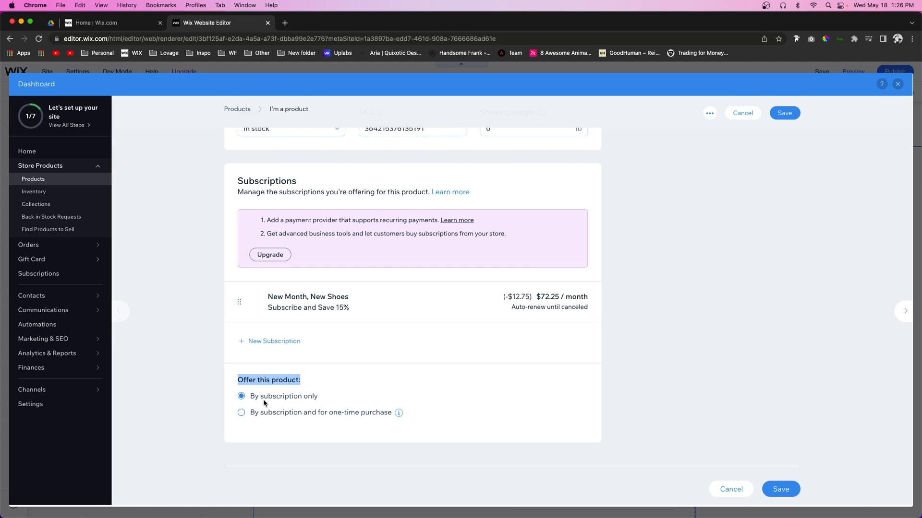
mouse_move(259, 416)
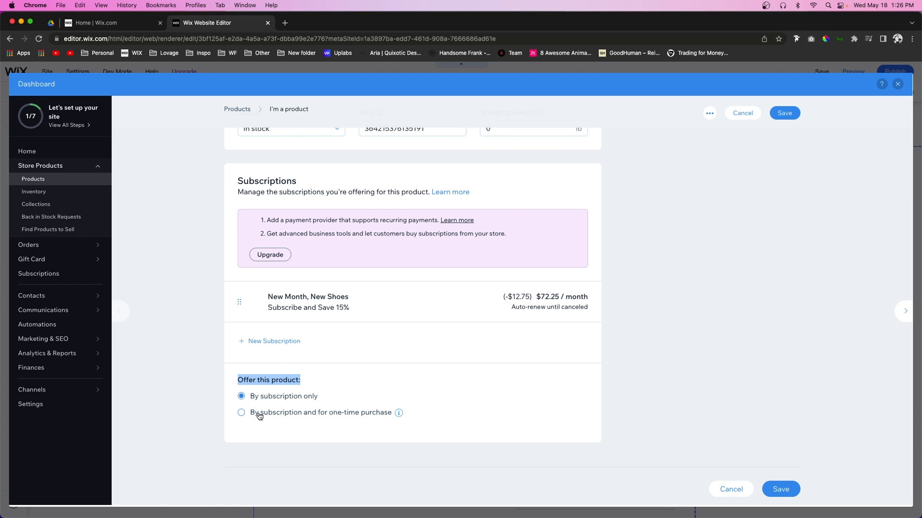
left_click(241, 412)
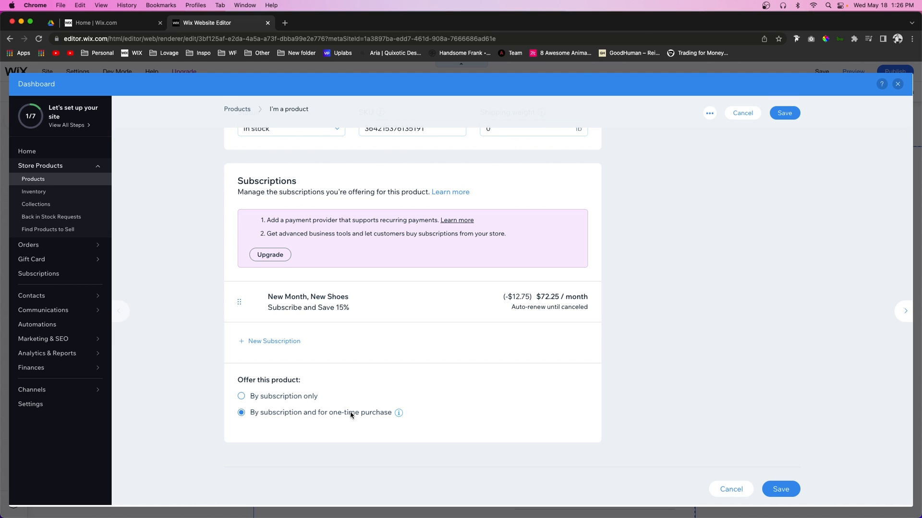
mouse_move(389, 420)
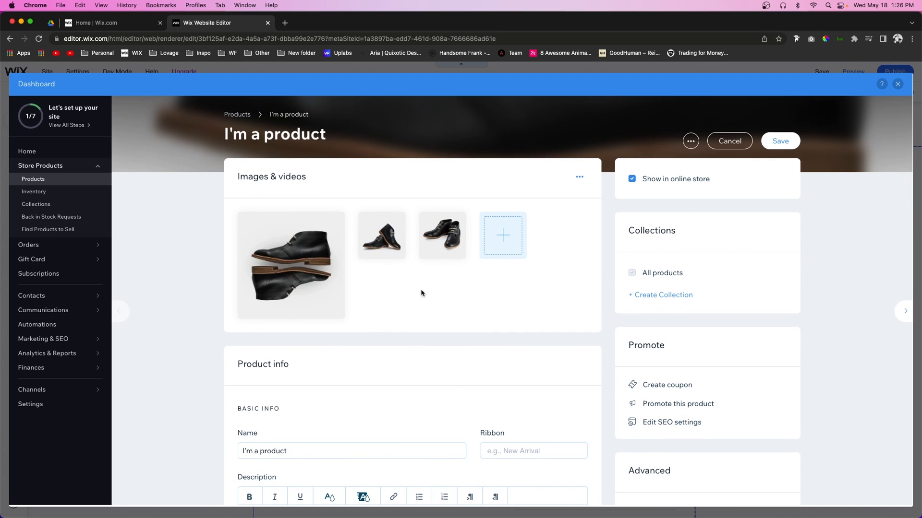
scroll("down", 3)
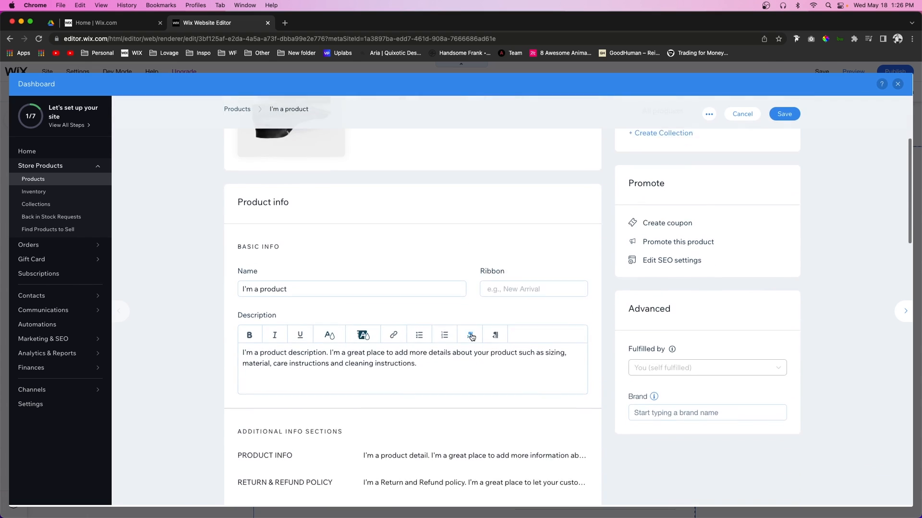
scroll("down", 3)
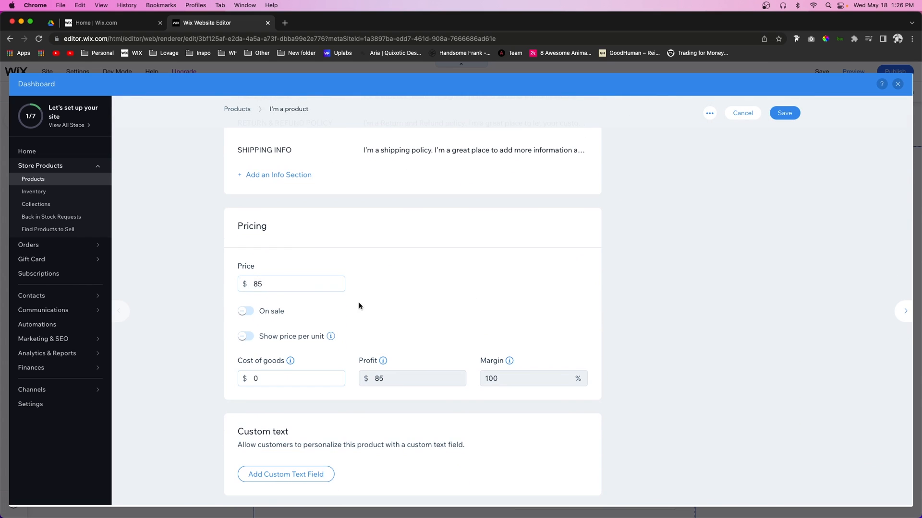
scroll("down", 3)
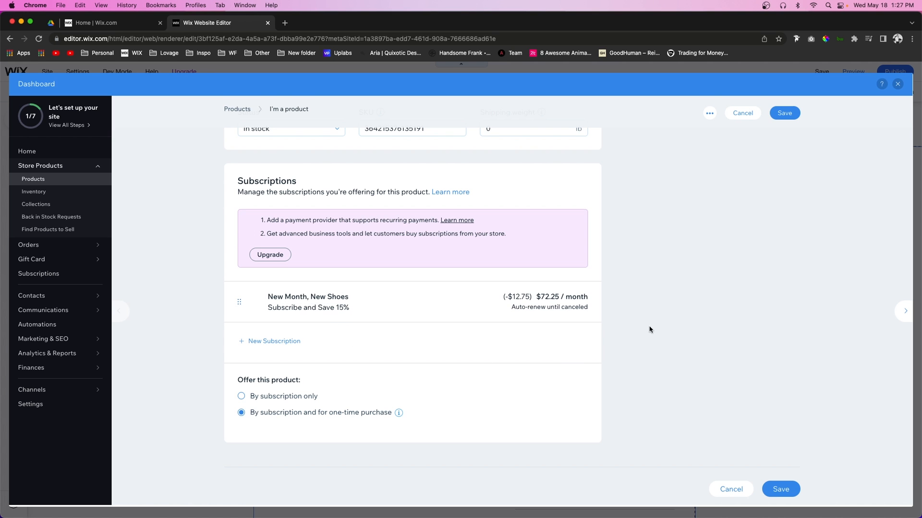
mouse_move(664, 307)
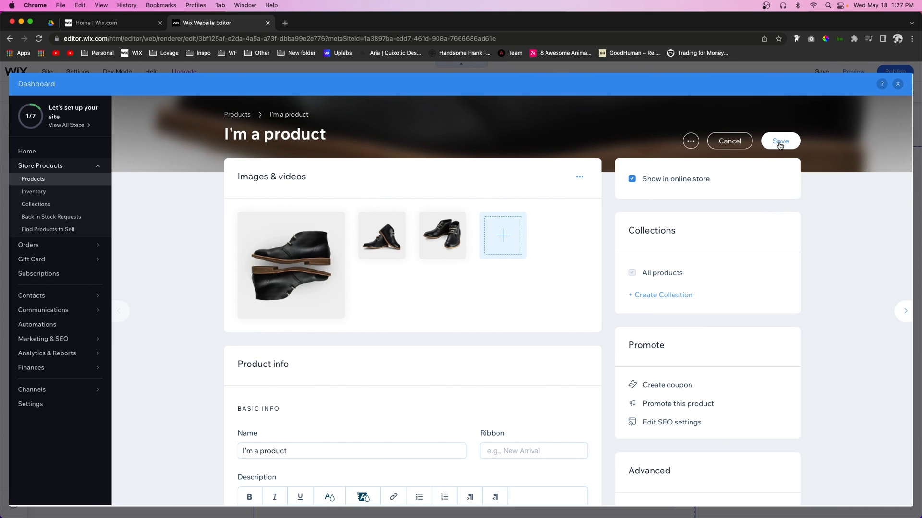
Save the product and review its Price Options: $85 one-time or $72.25 monthly
left_click(779, 141)
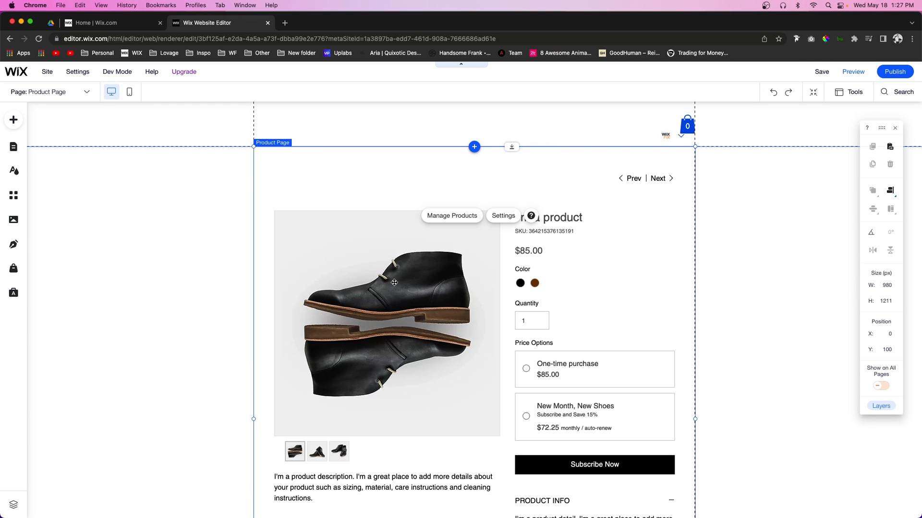
scroll("down", 3)
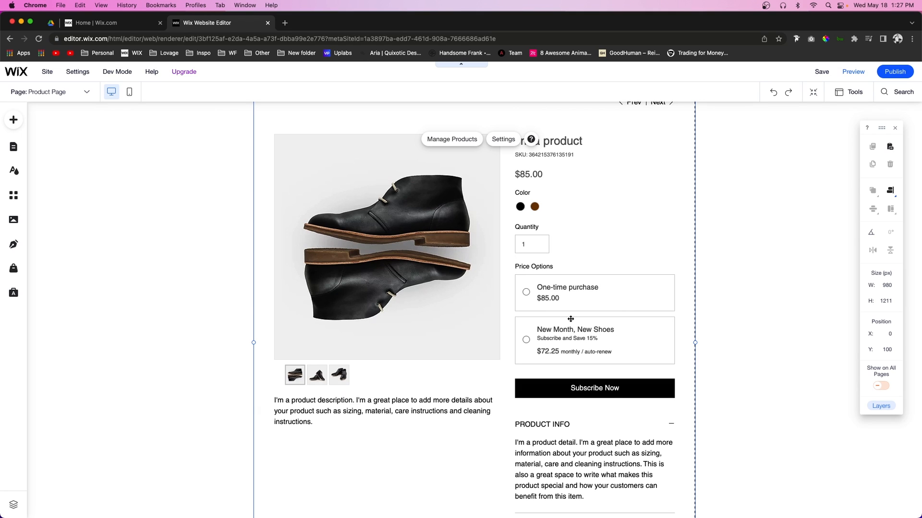
mouse_move(625, 282)
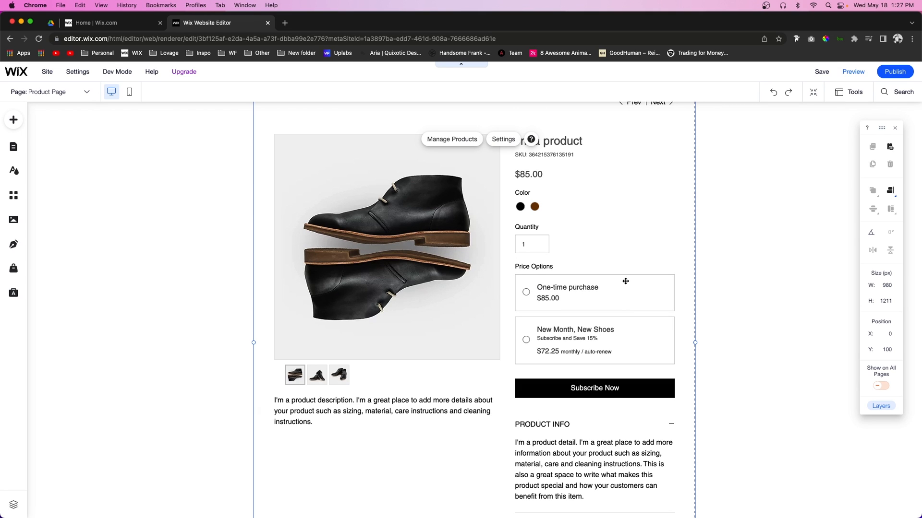
mouse_move(563, 341)
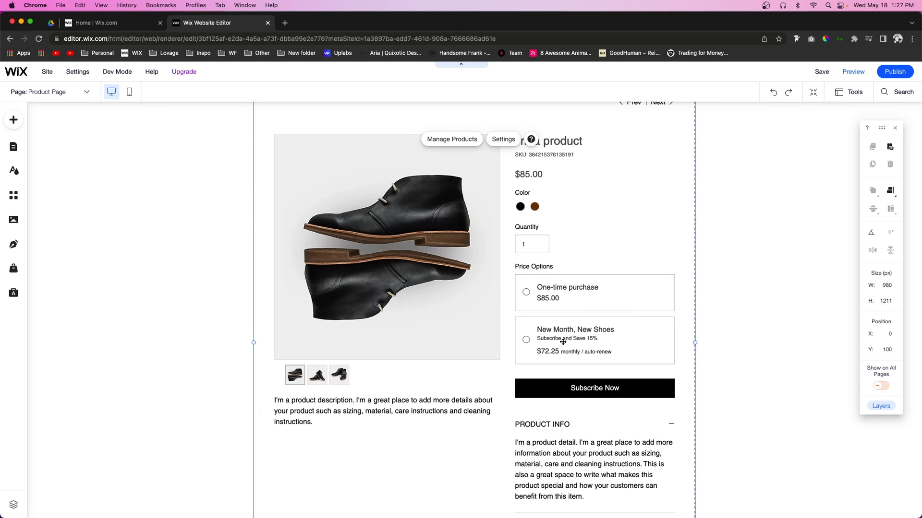
mouse_move(540, 356)
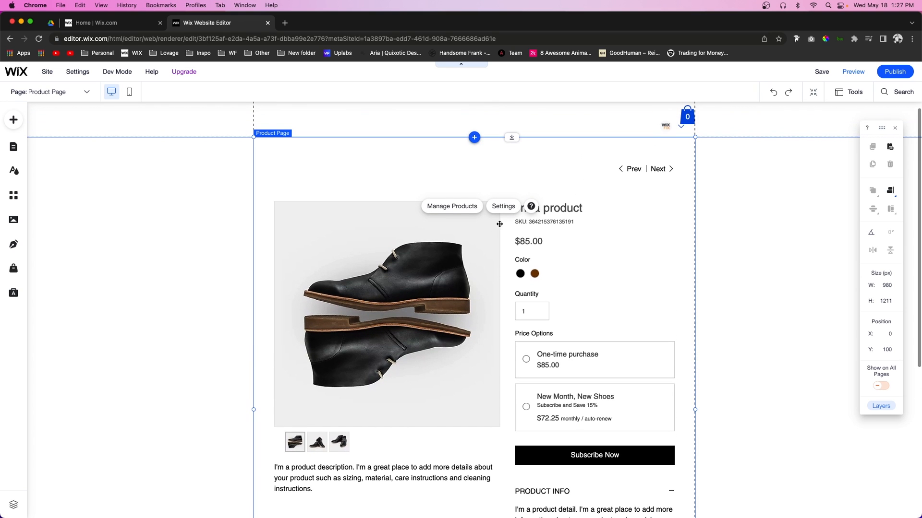
In the product page's Subscriptions design settings, place the one-time purchase option last
left_click(502, 207)
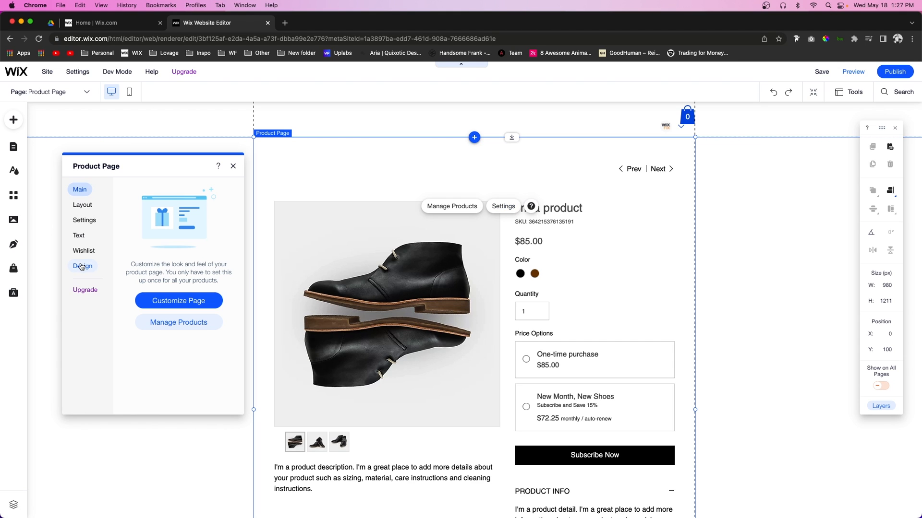
left_click(83, 266)
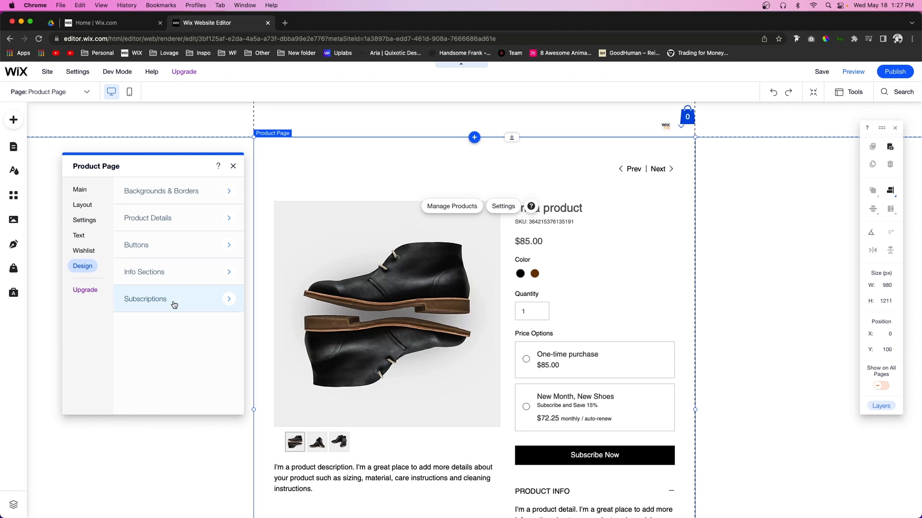
left_click(145, 300)
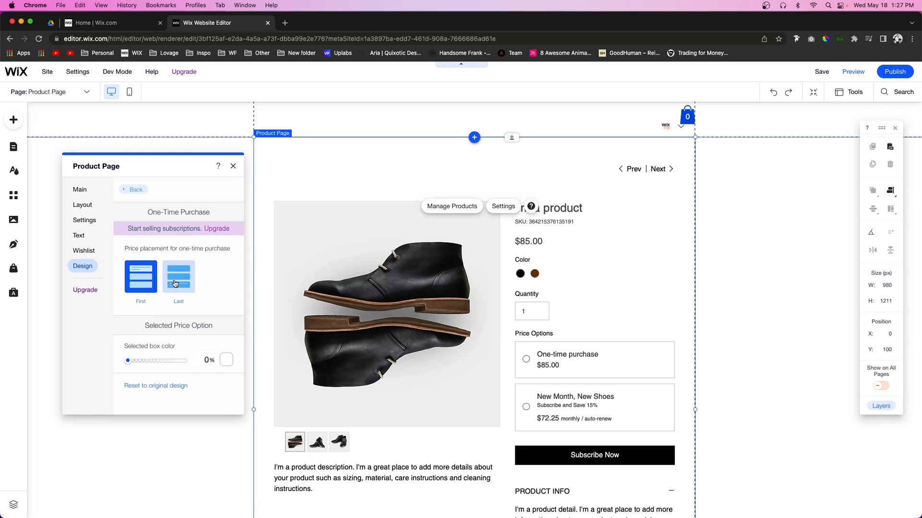
left_click(178, 276)
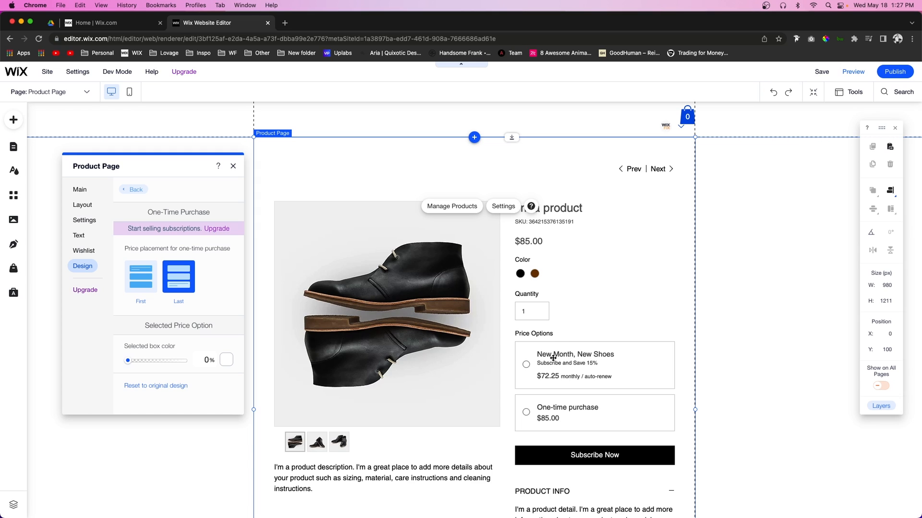
mouse_move(565, 363)
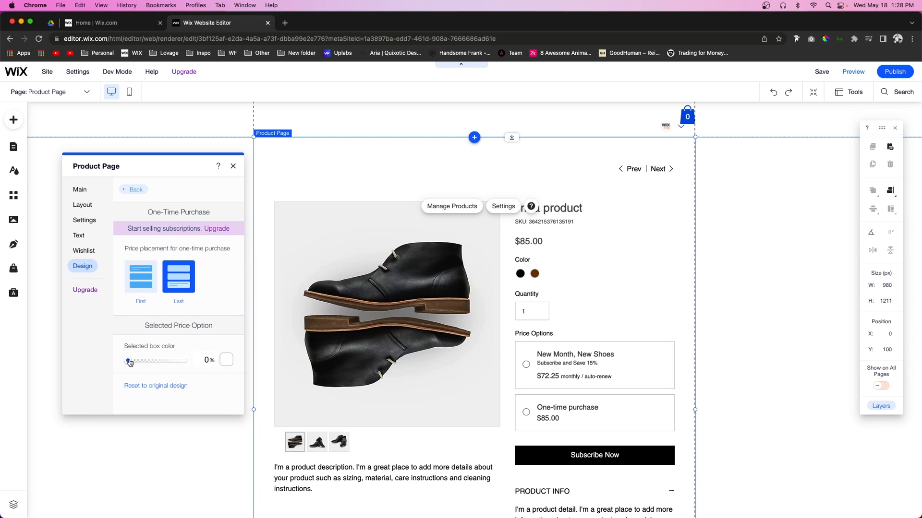
Set the selected price box colour to blue at 91% opacity
left_click_drag(128, 360, 179, 360)
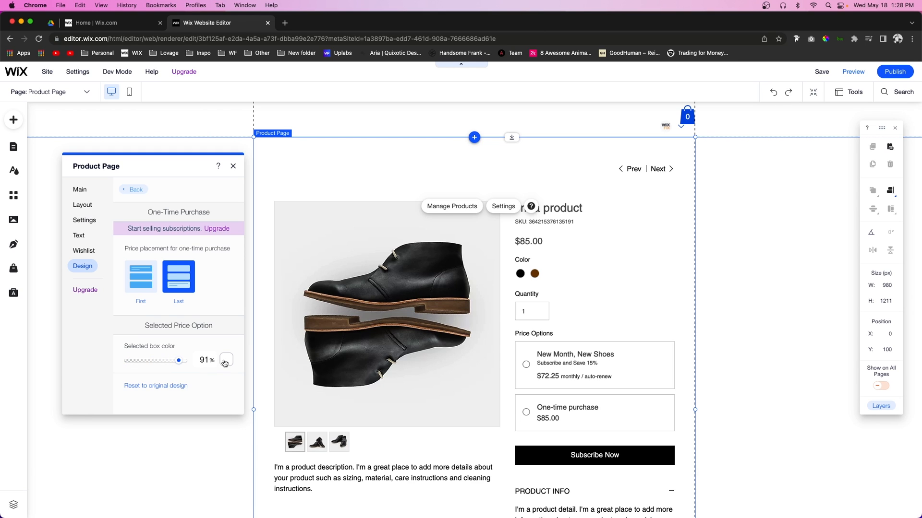
left_click(226, 360)
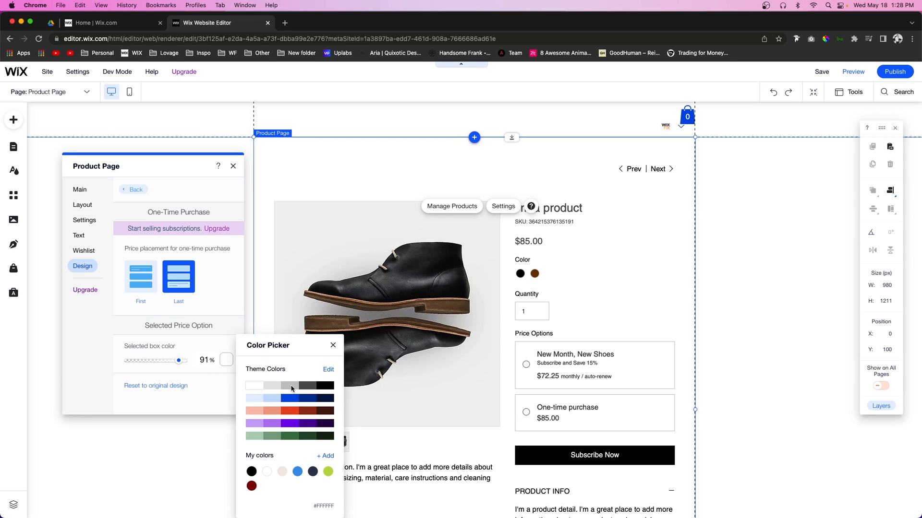
left_click(289, 397)
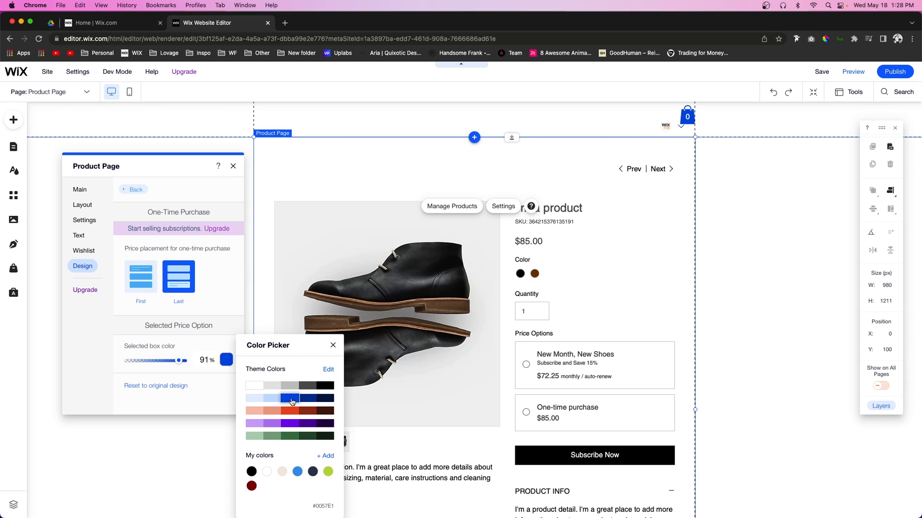
mouse_move(192, 363)
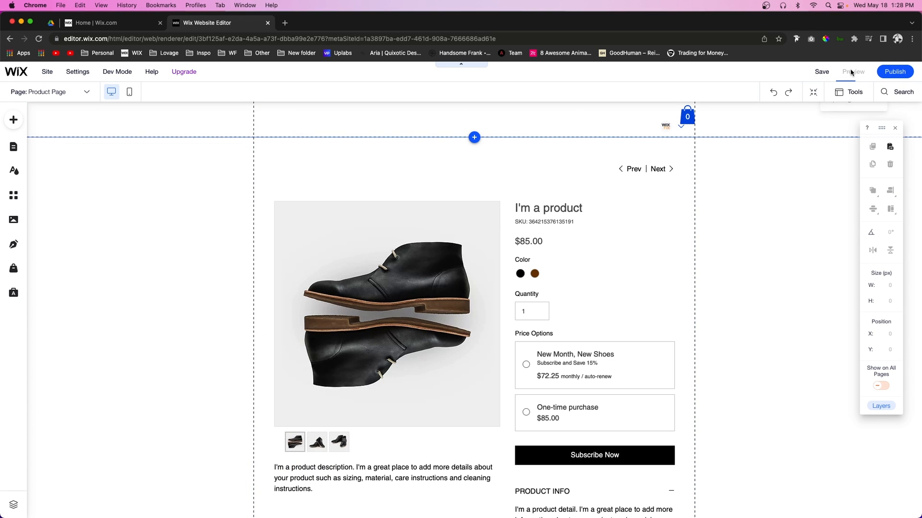
Preview the product page and select the $72.25/month subscription option, then return to editing
left_click(851, 71)
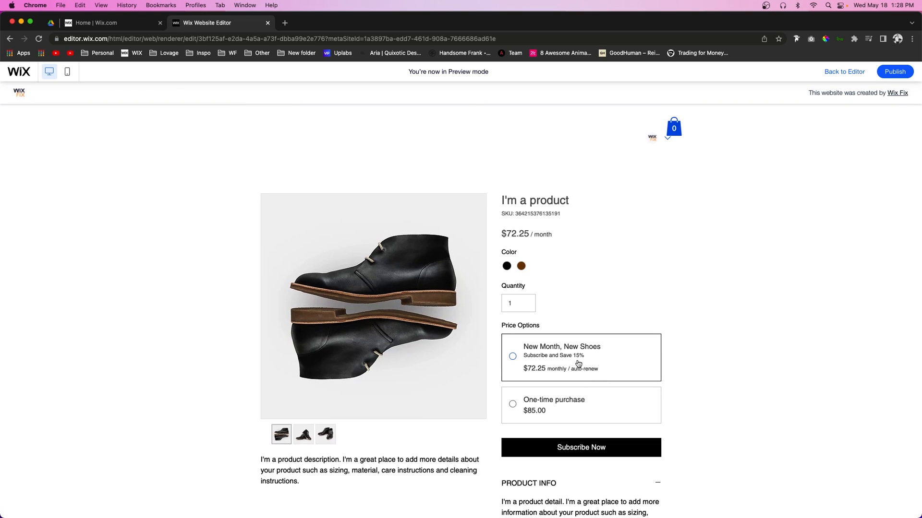
left_click(512, 357)
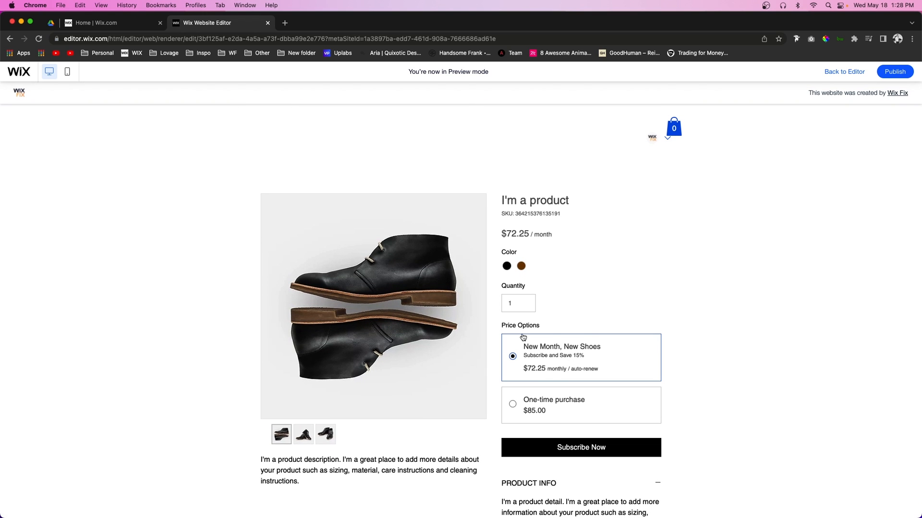
left_click(844, 71)
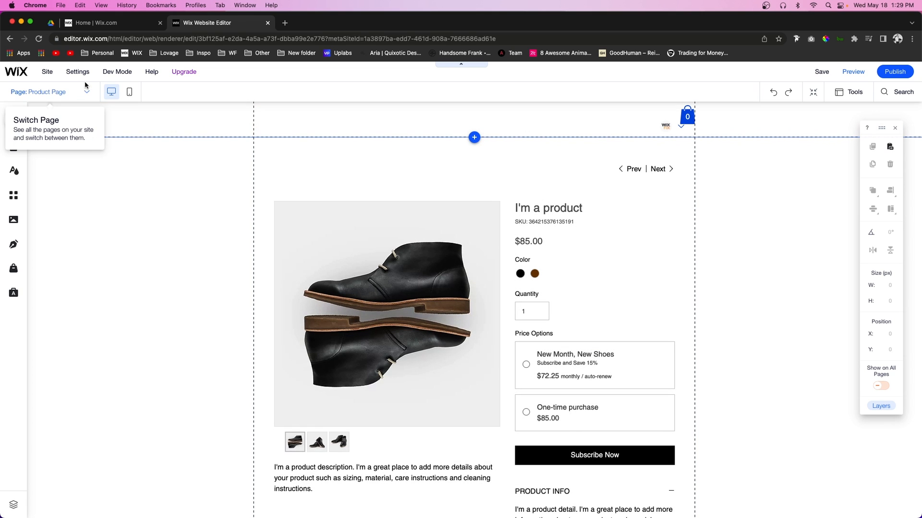
Leave the editor for the site's dashboard via the Site menu
left_click(47, 71)
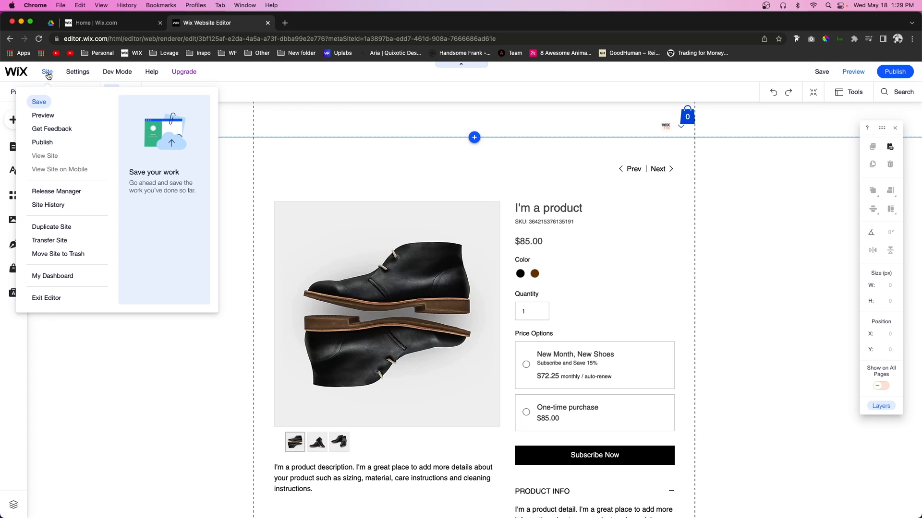
left_click(52, 276)
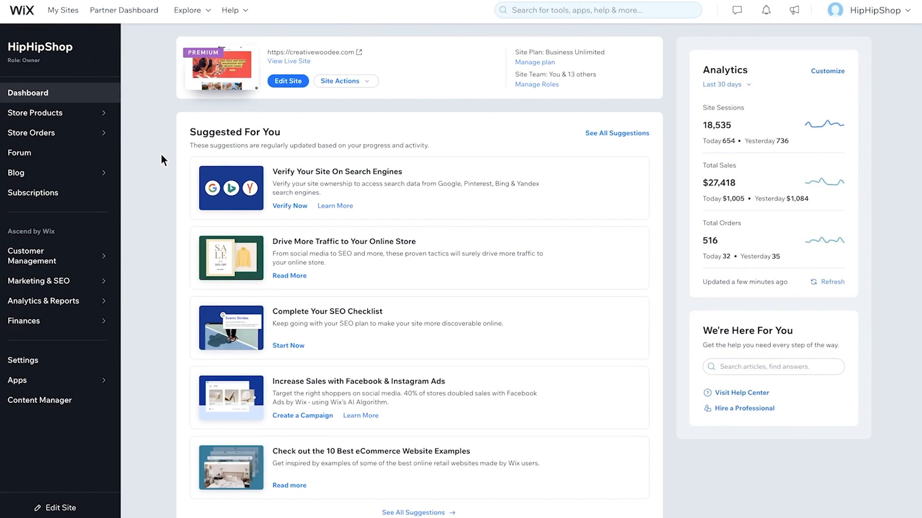
Filter the store Orders list to 'Orders with subscriptions' via More Filters
left_click(31, 133)
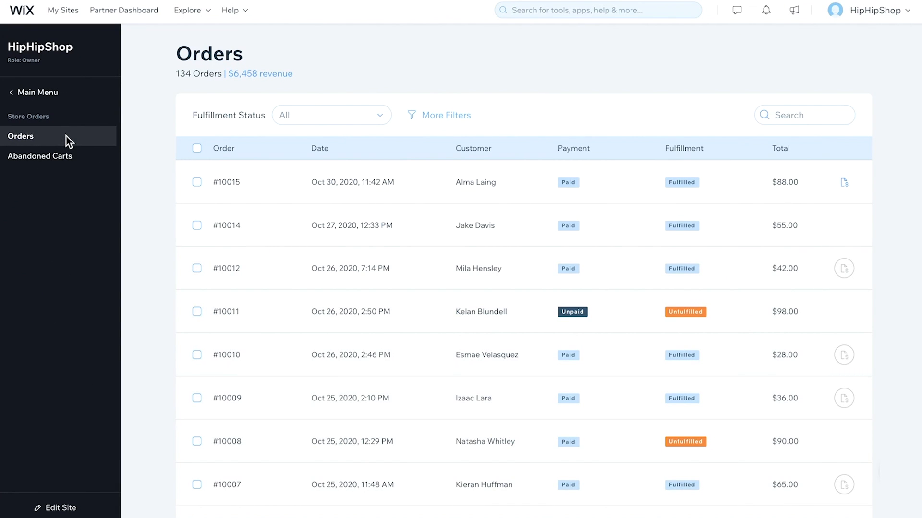
mouse_move(207, 134)
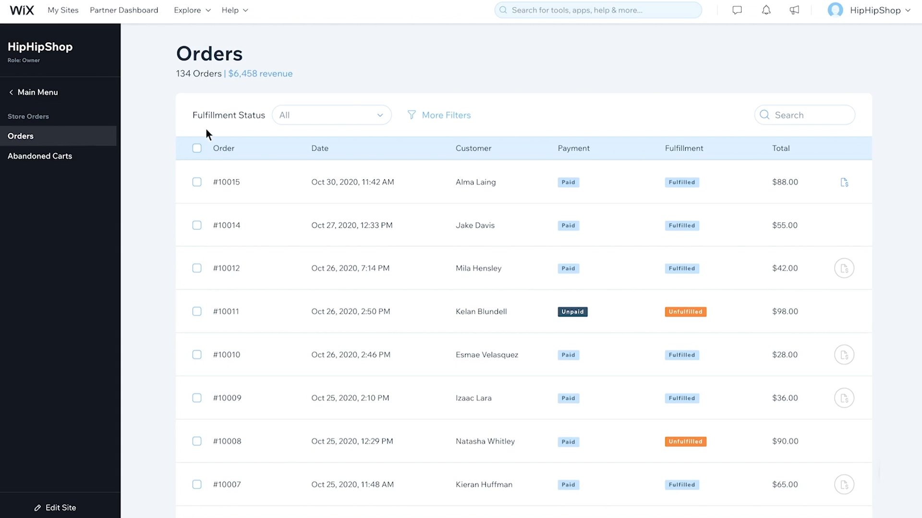
left_click(441, 114)
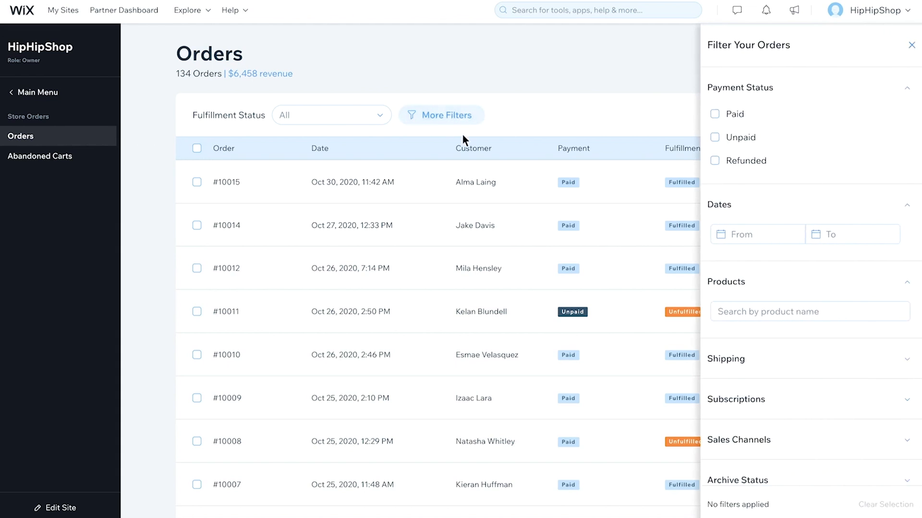
left_click(735, 400)
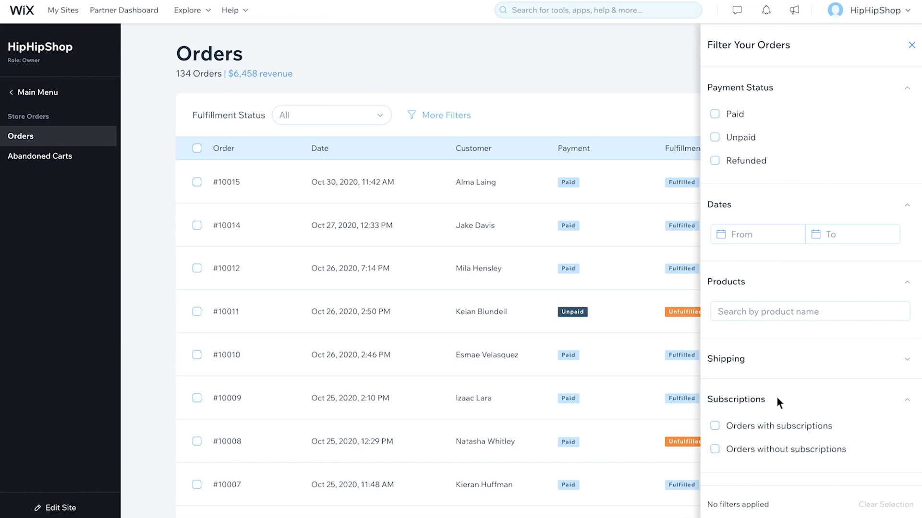
left_click(715, 425)
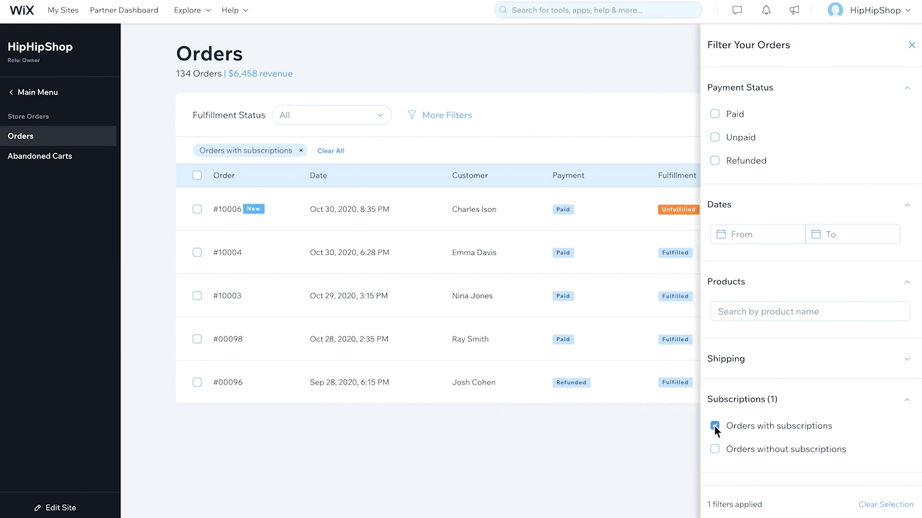
left_click(912, 45)
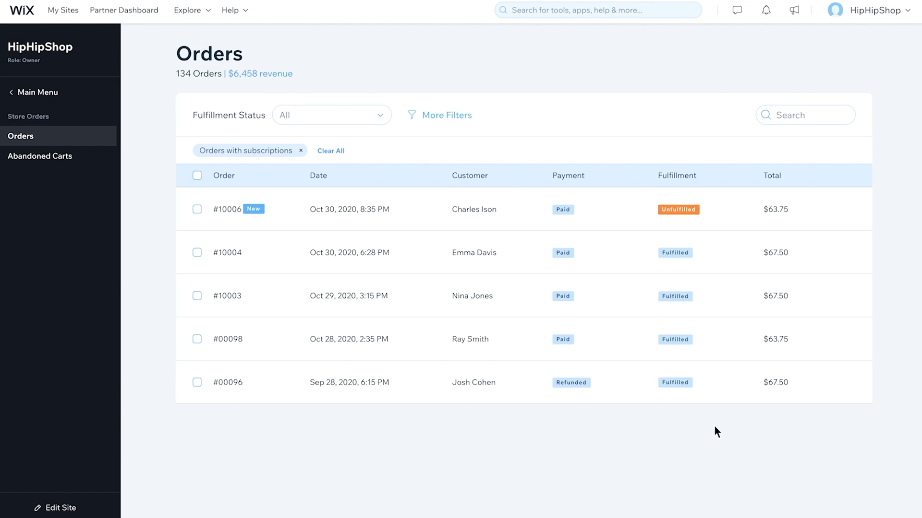
mouse_move(597, 374)
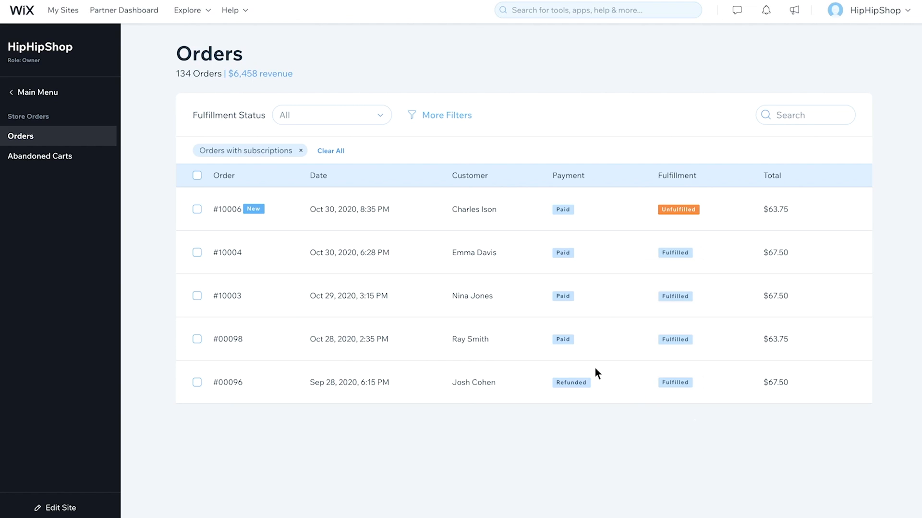
left_click(226, 210)
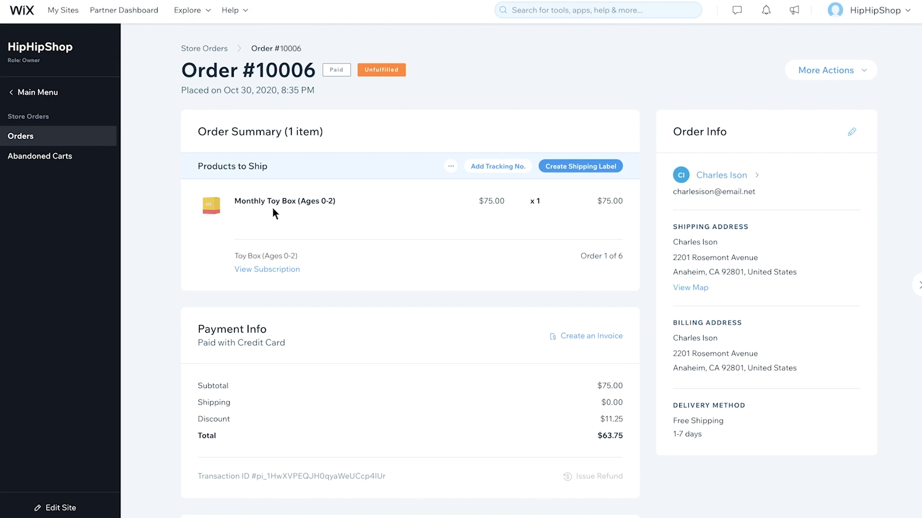
mouse_move(496, 166)
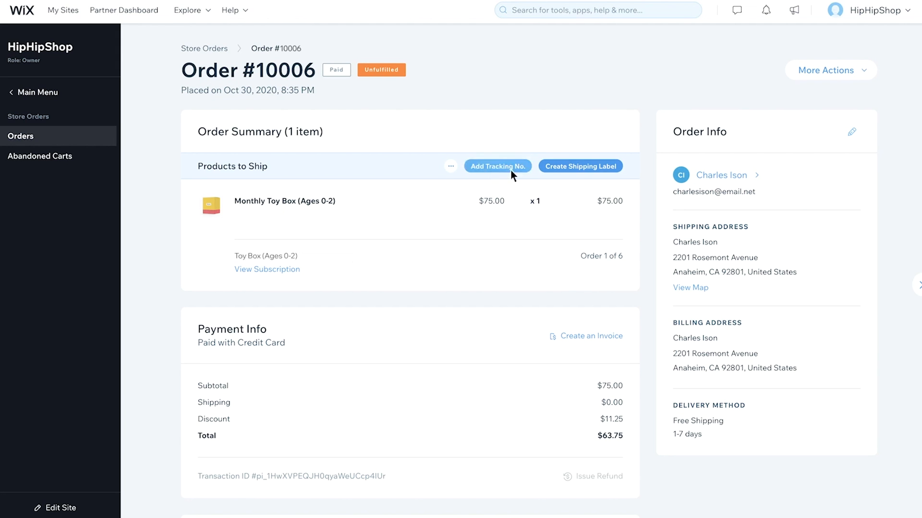
left_click(580, 166)
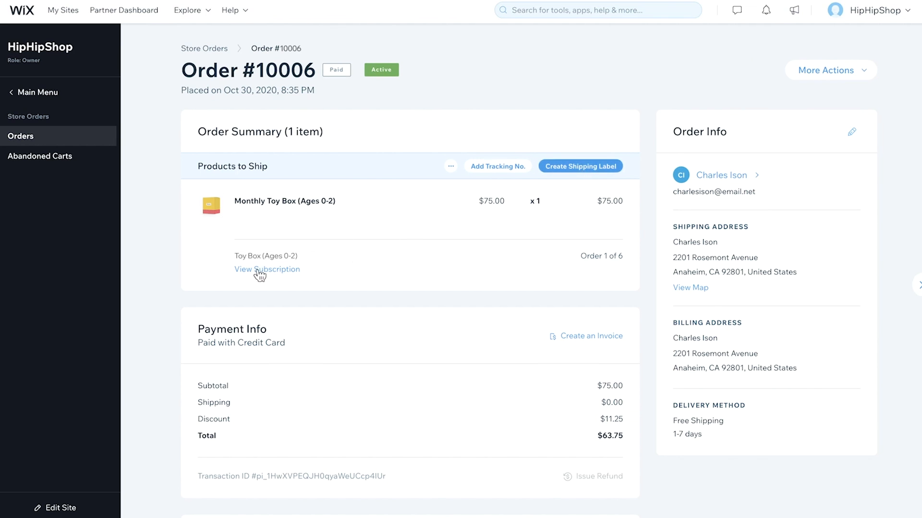
View the Active Monthly Toy Box subscription ($63.75/month, 1 of 6 payments) and its Manage Subscription options
left_click(266, 268)
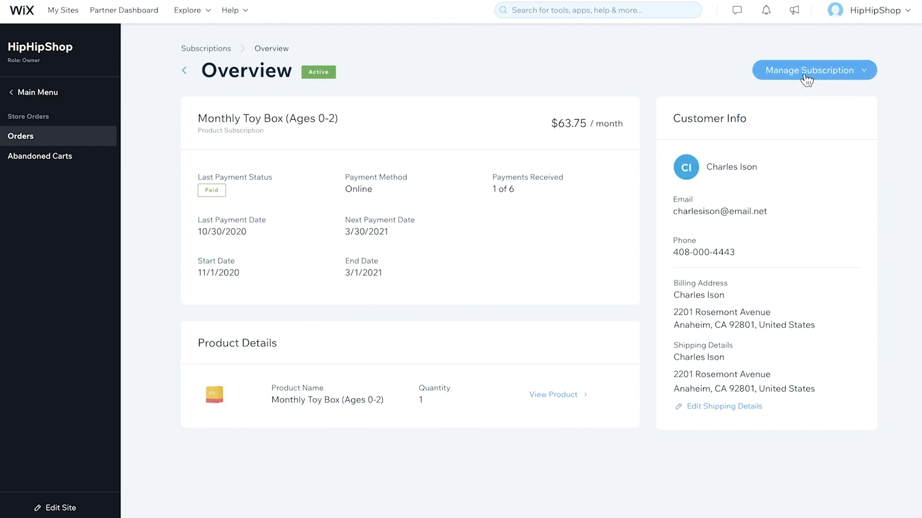
left_click(813, 70)
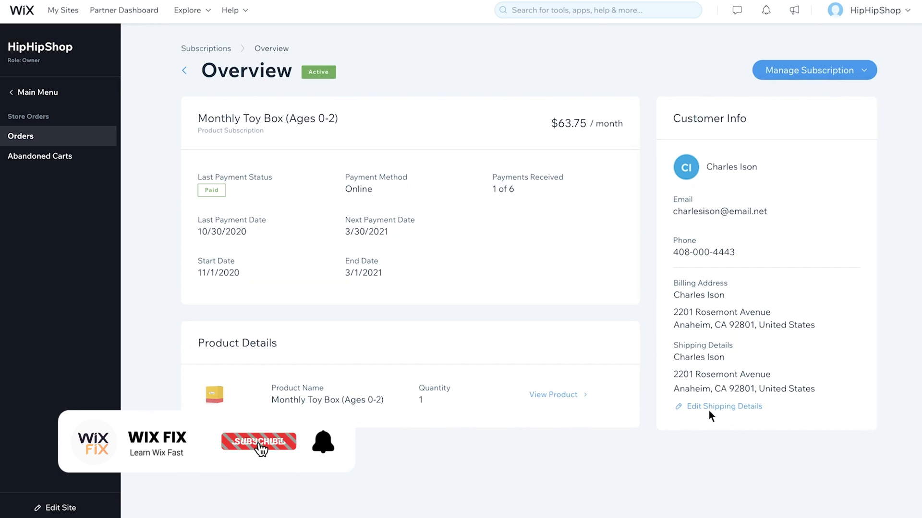
left_click(258, 442)
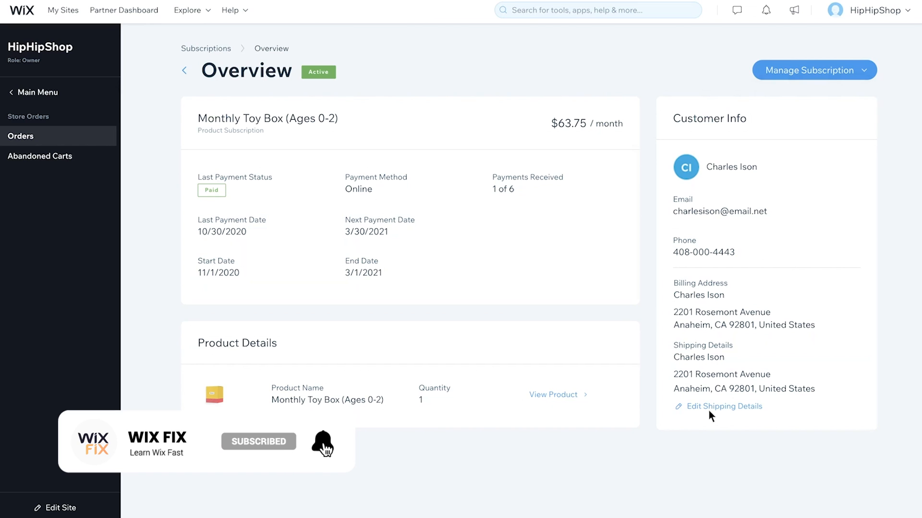